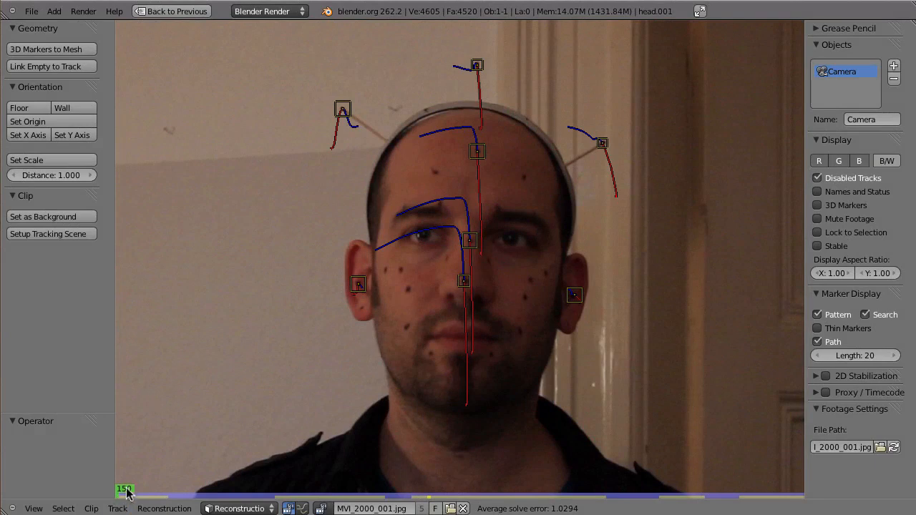
mouse_move(455, 193)
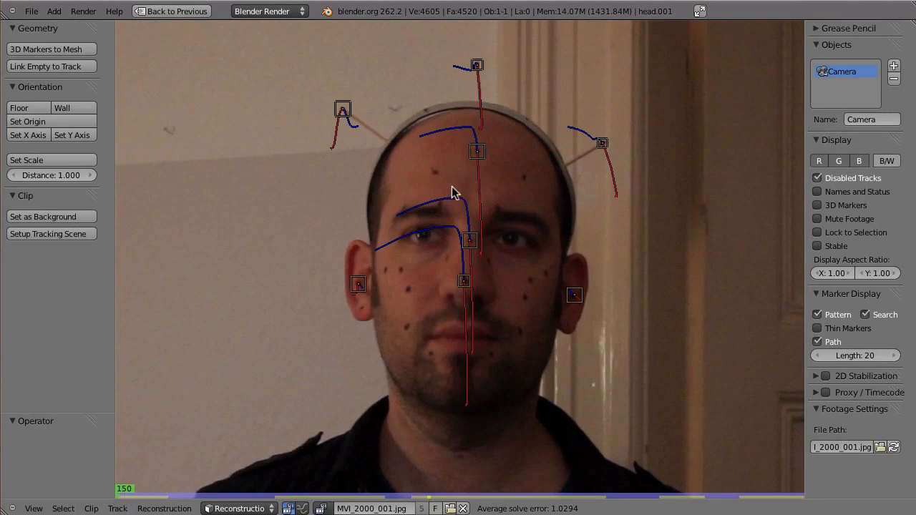
mouse_move(431, 189)
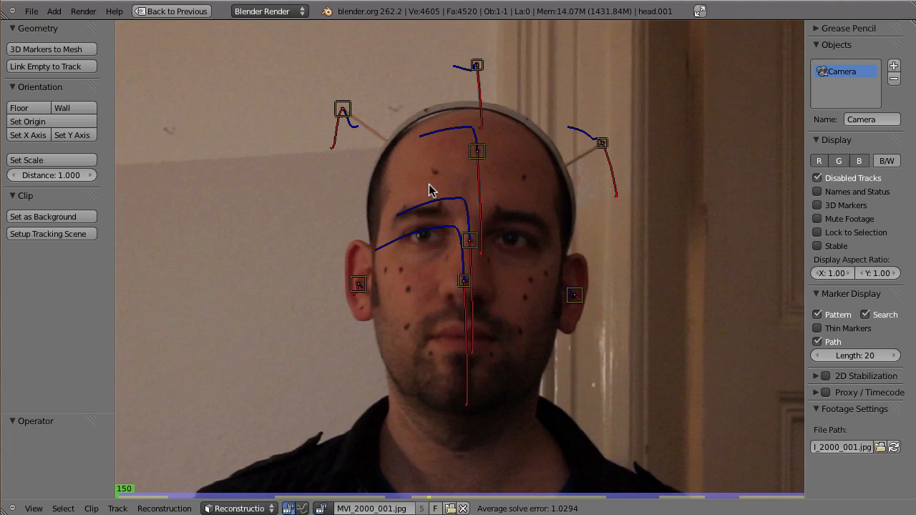
mouse_move(392, 153)
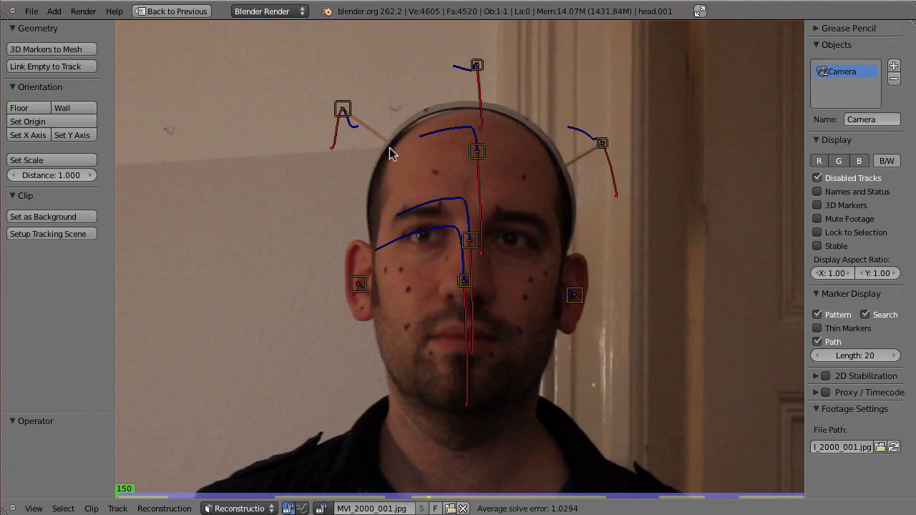
mouse_move(417, 126)
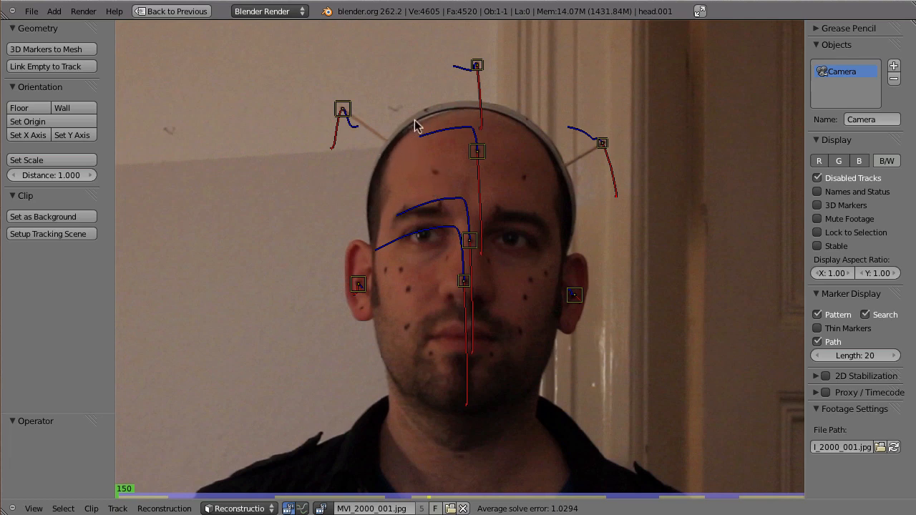
mouse_move(317, 201)
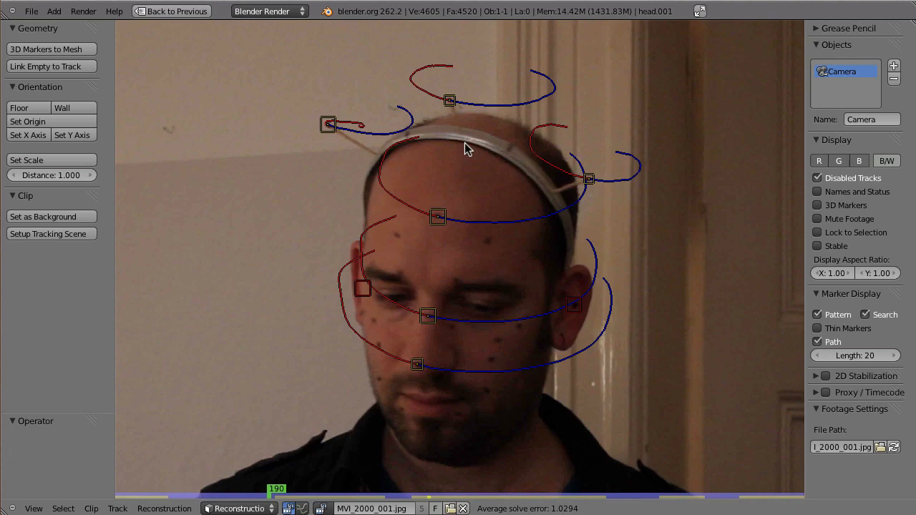
mouse_move(525, 154)
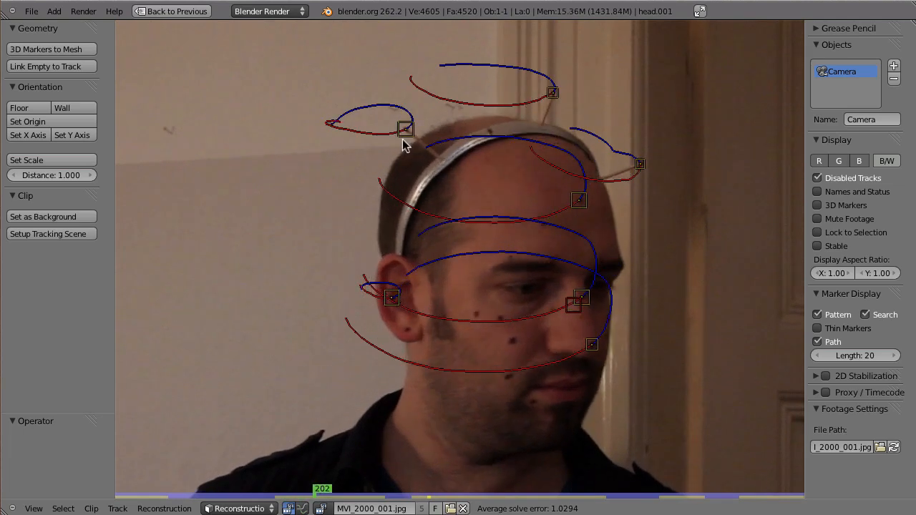
mouse_move(560, 104)
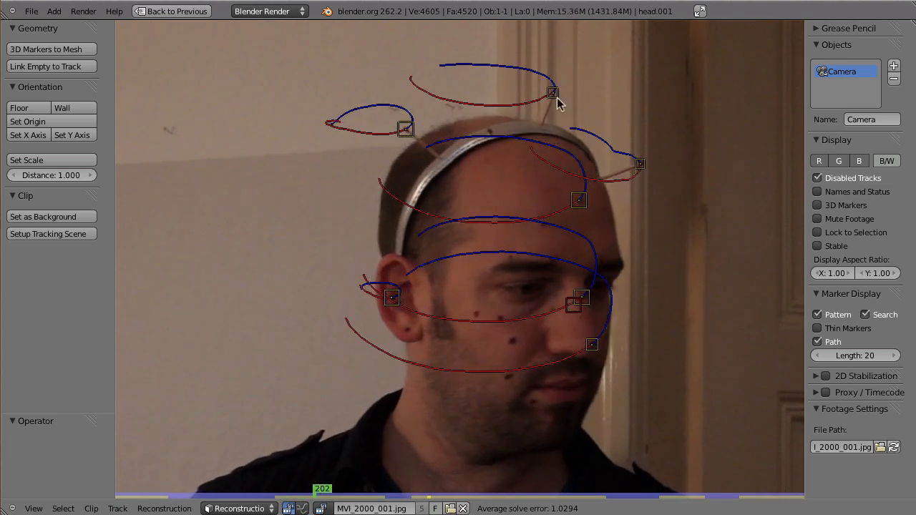
mouse_move(439, 158)
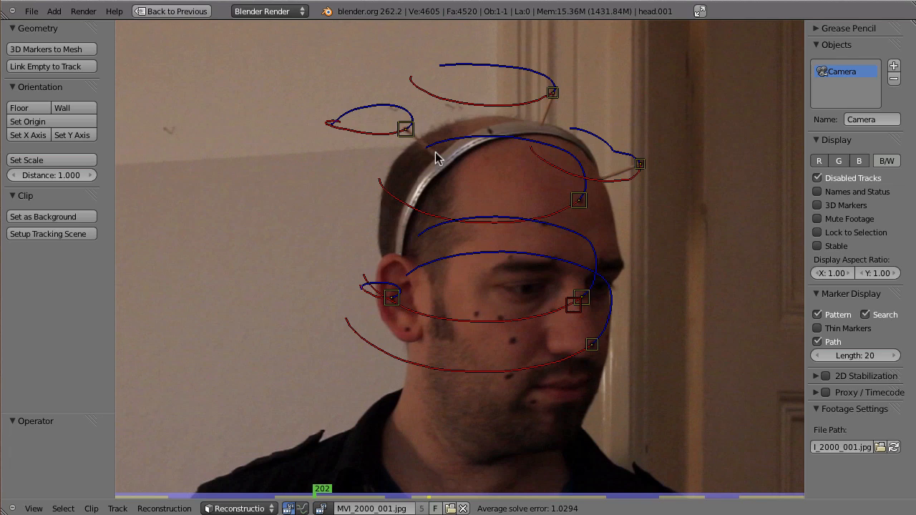
mouse_move(319, 494)
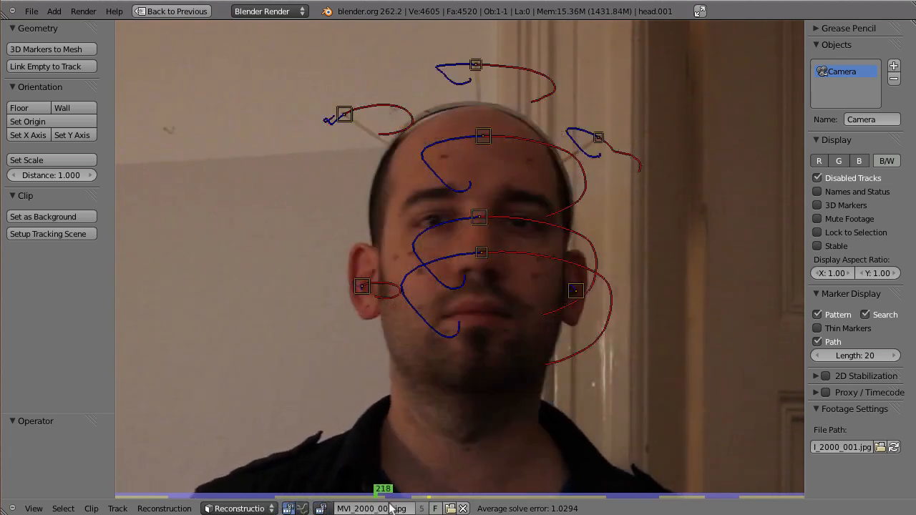
- Scrub through the tracked head footage to several later and earlier frames to review the solve
left_click(580, 489)
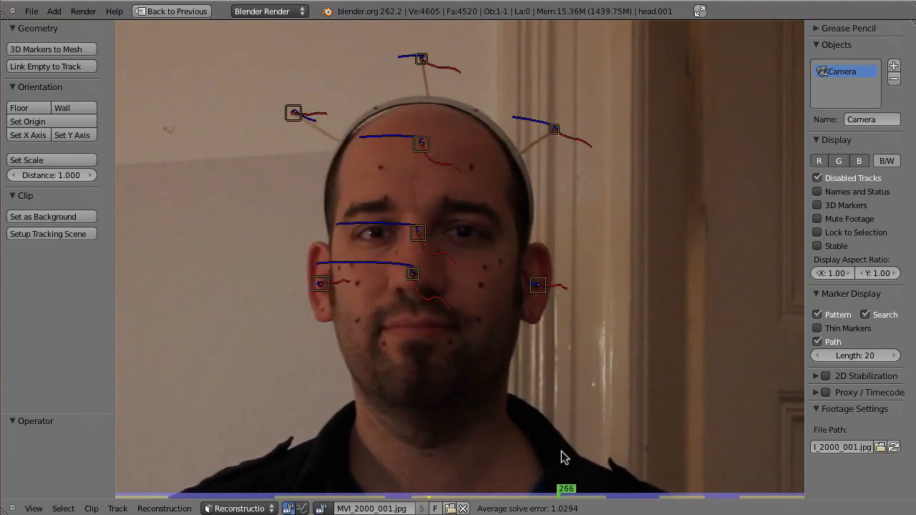
left_click(546, 493)
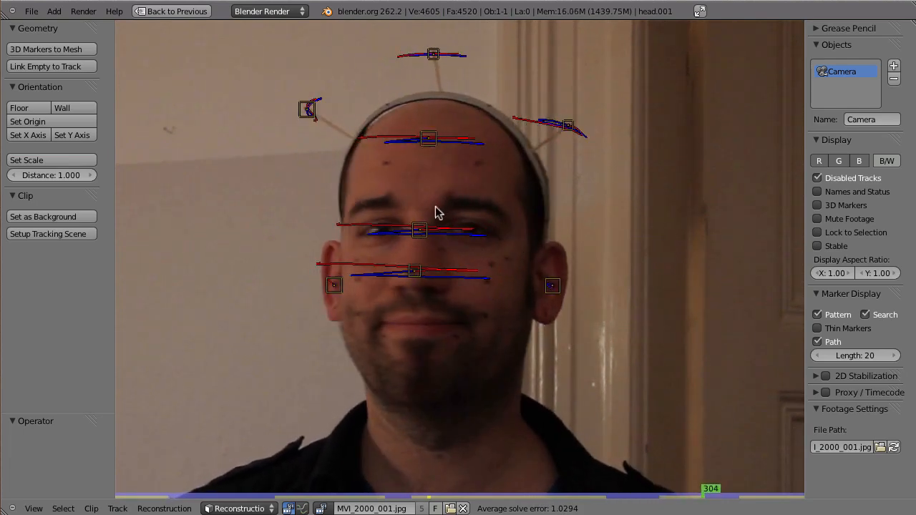
mouse_move(461, 293)
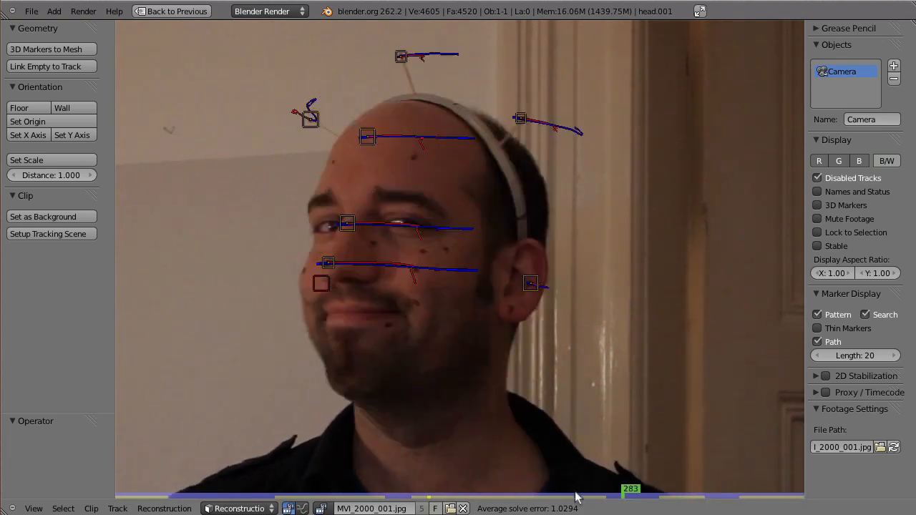
left_click(470, 489)
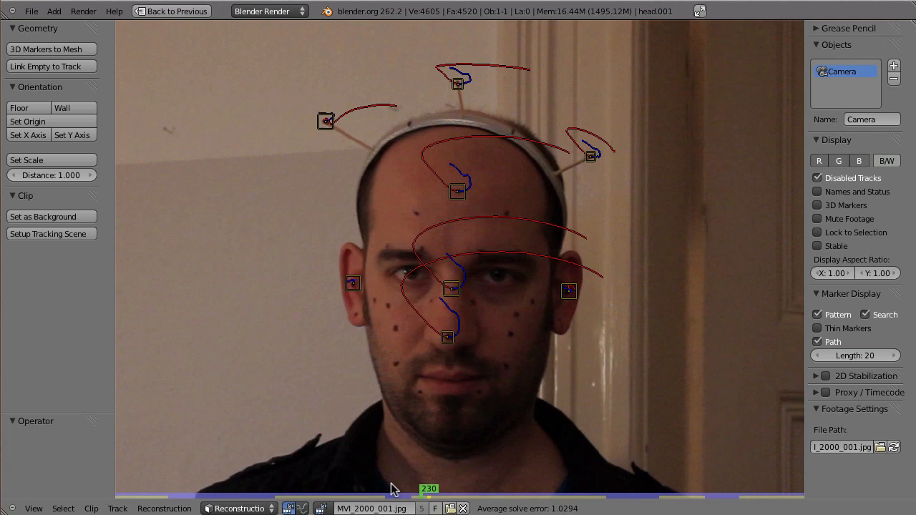
mouse_move(488, 397)
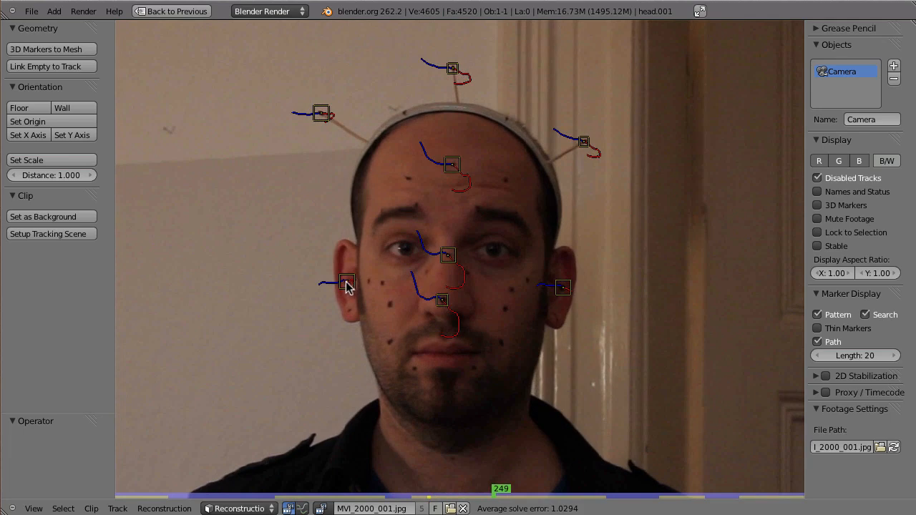
mouse_move(326, 118)
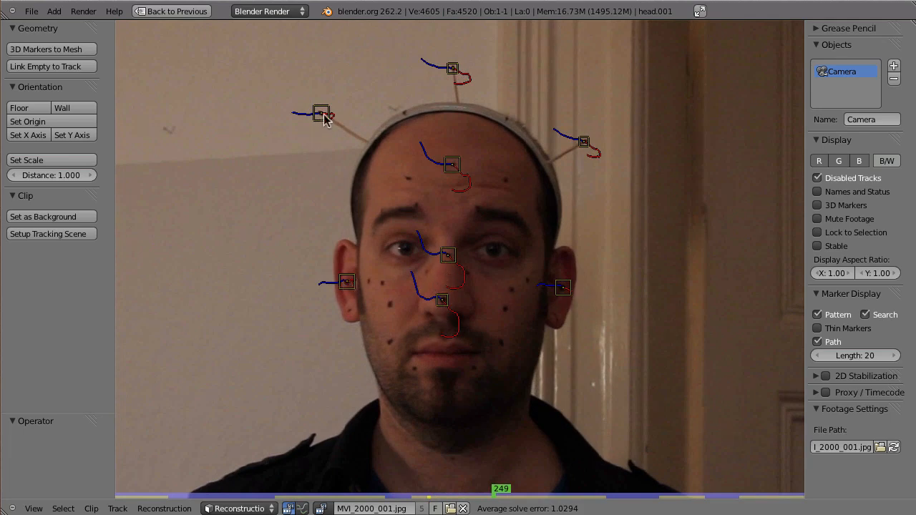
left_click(503, 491)
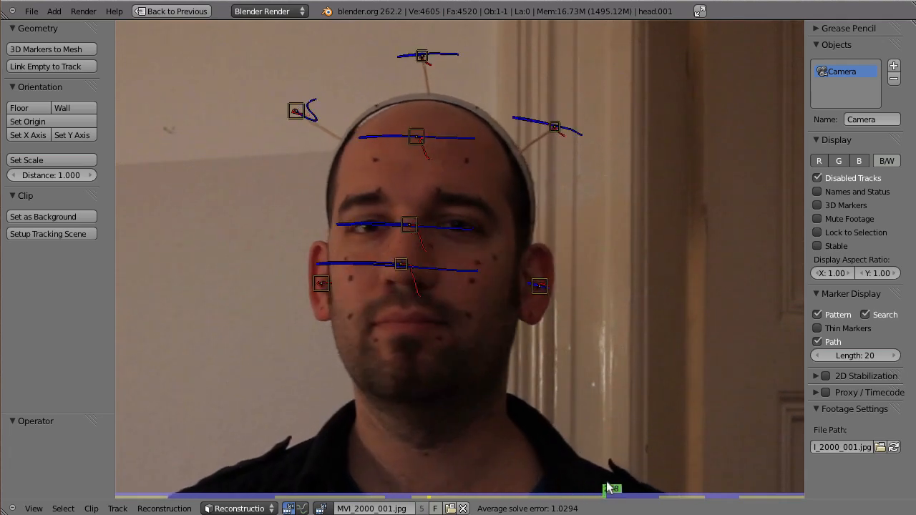
left_click(635, 489)
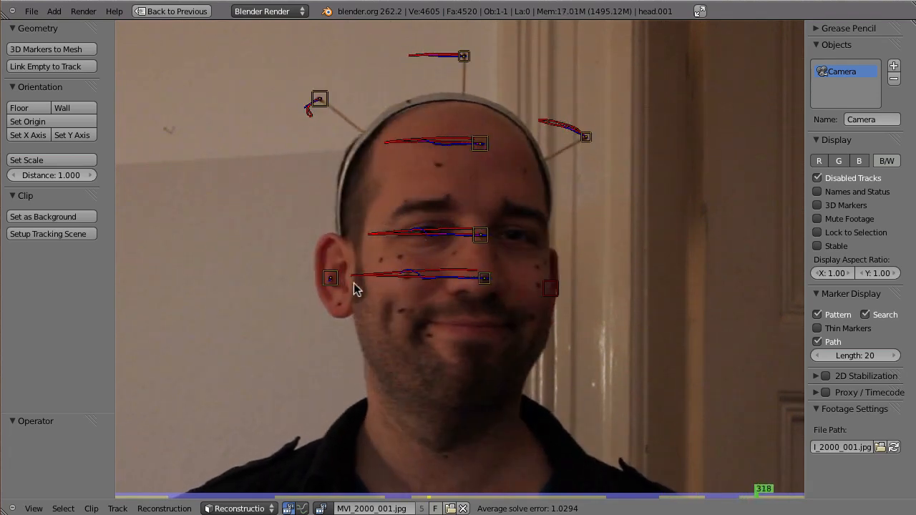
mouse_move(773, 478)
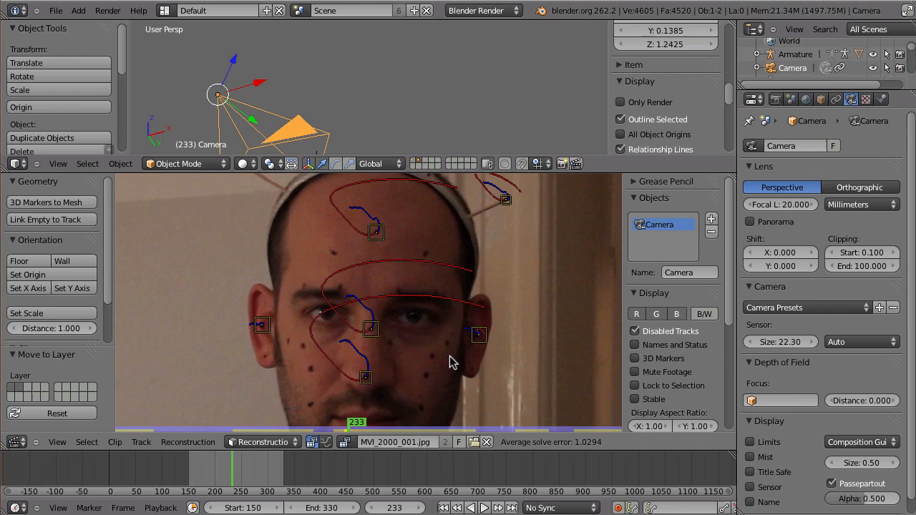
left_click(484, 507)
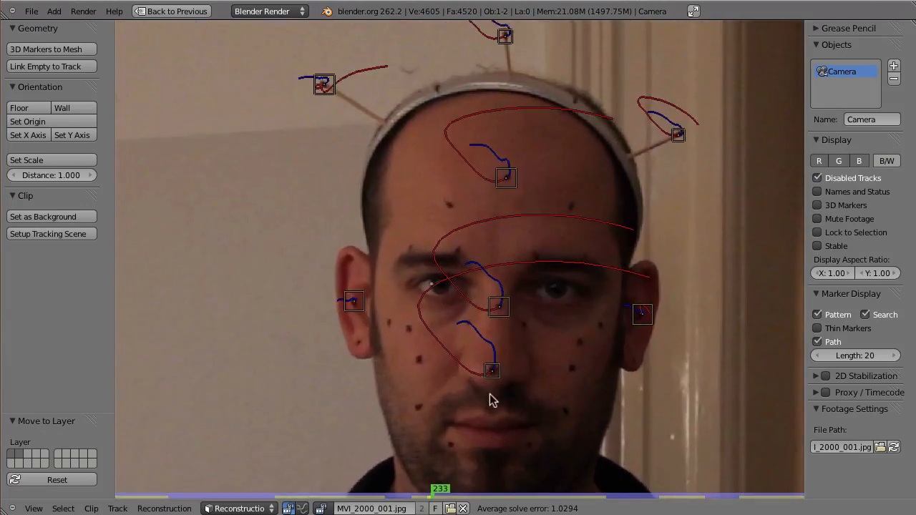
mouse_move(492, 315)
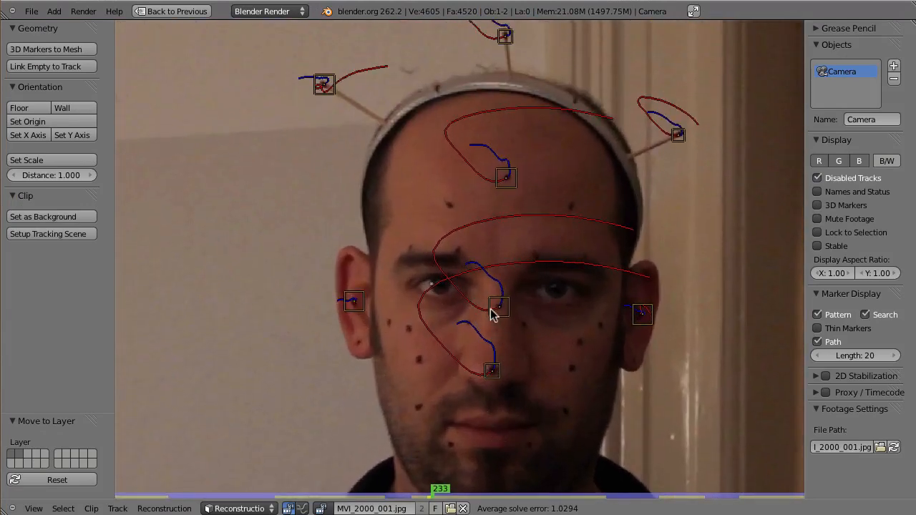
mouse_move(528, 351)
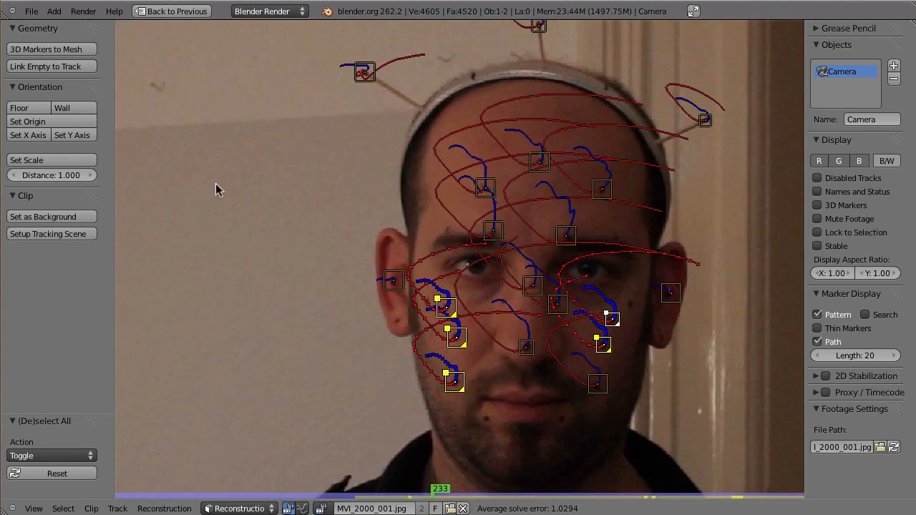
mouse_move(145, 99)
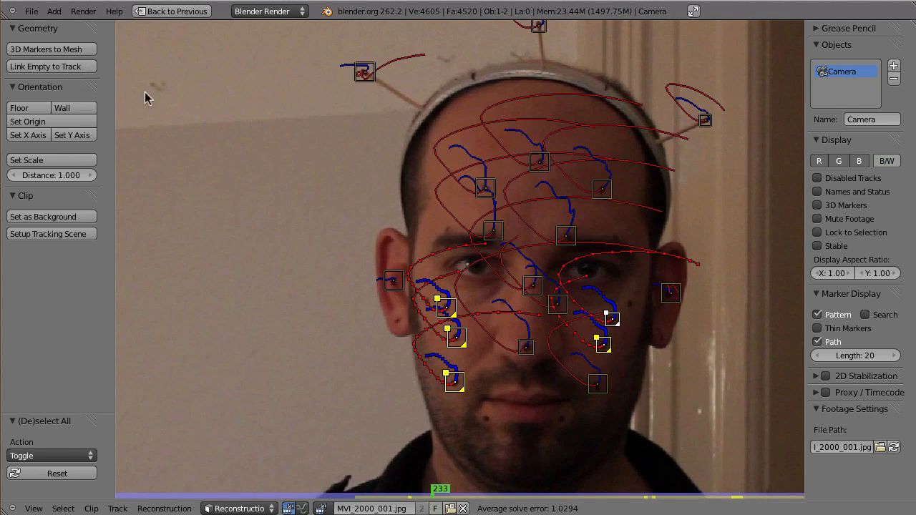
mouse_move(340, 352)
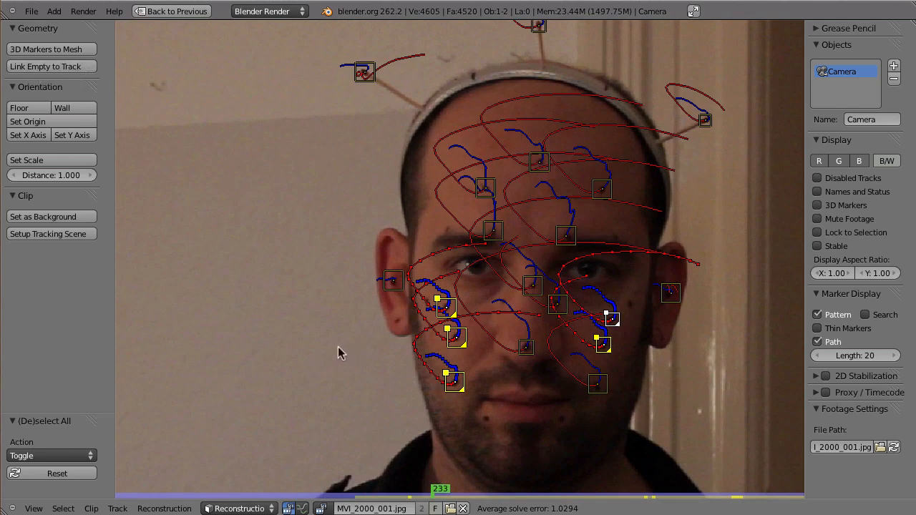
mouse_move(300, 273)
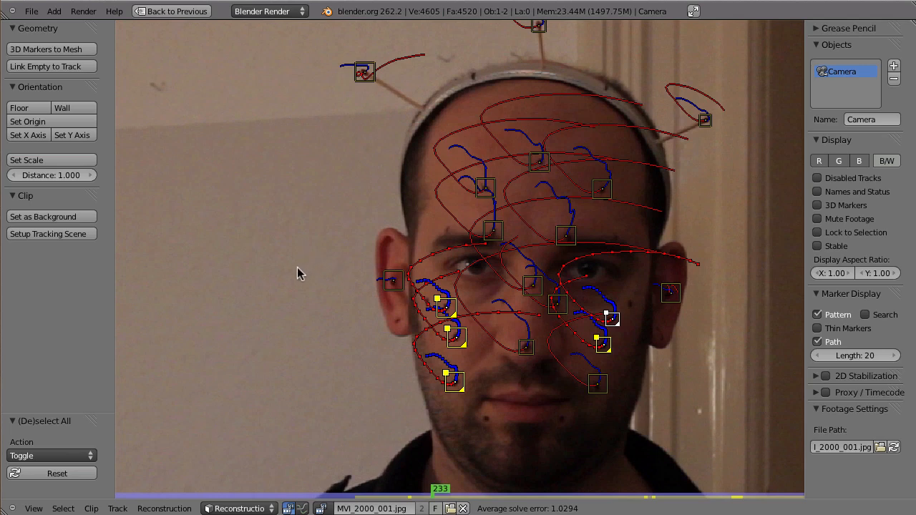
mouse_move(290, 270)
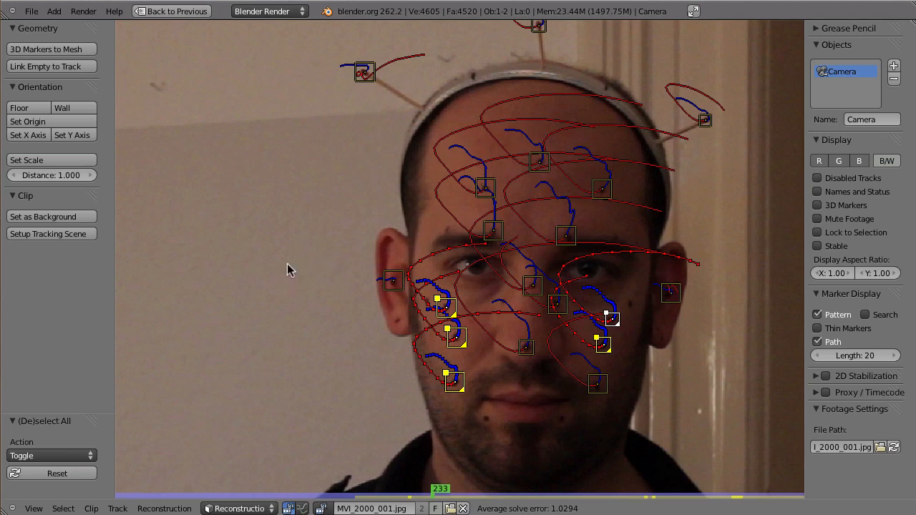
mouse_move(75, 76)
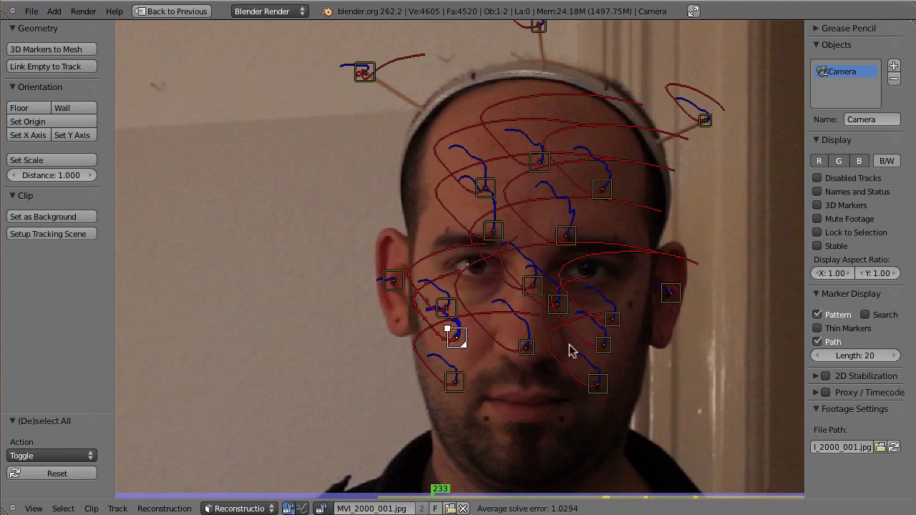
mouse_move(433, 342)
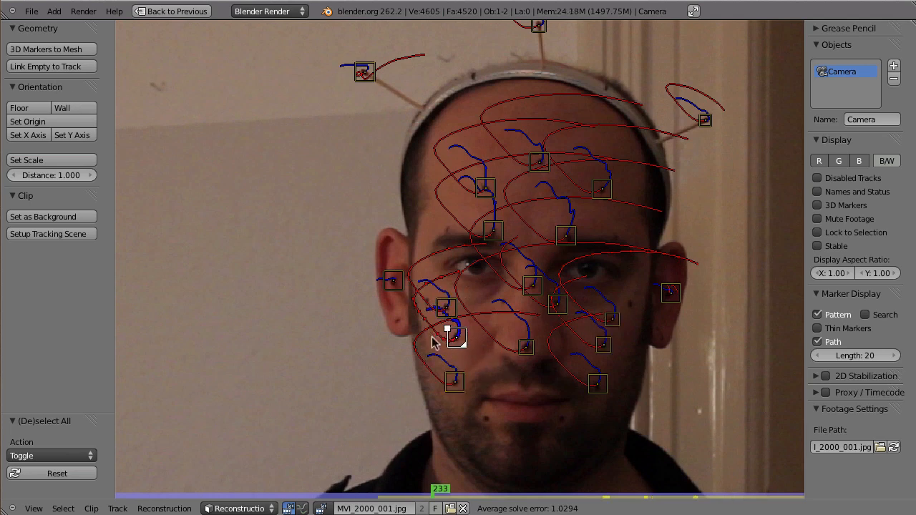
mouse_move(138, 128)
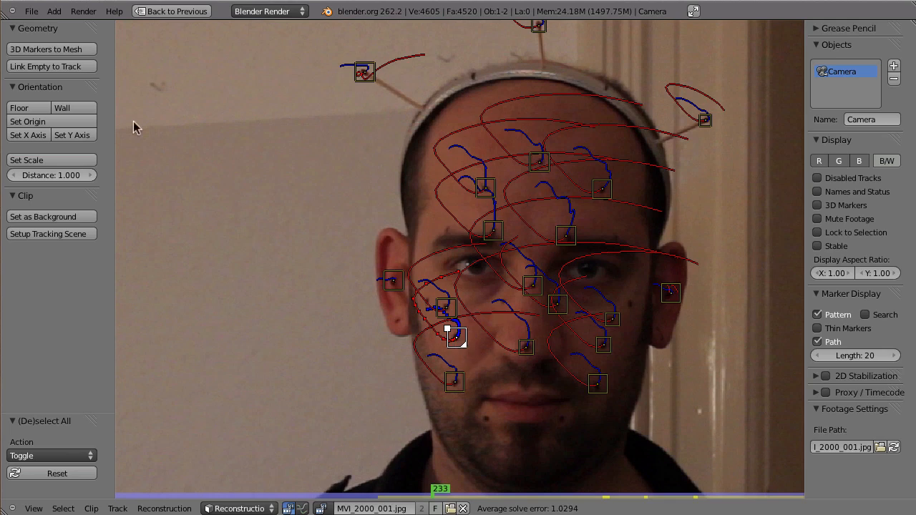
mouse_move(304, 345)
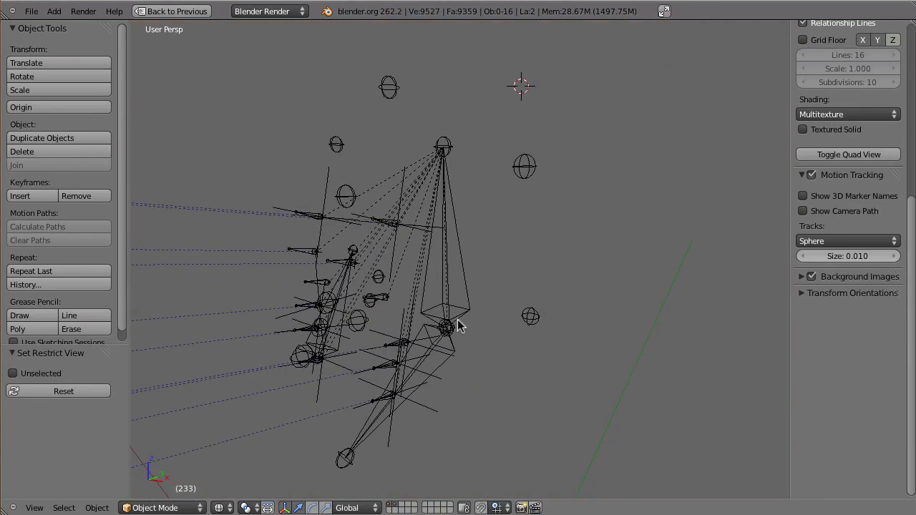
- Activate the 3D viewport showing the reconstructed camera and track empties, with Track.014 selected
left_click(446, 329)
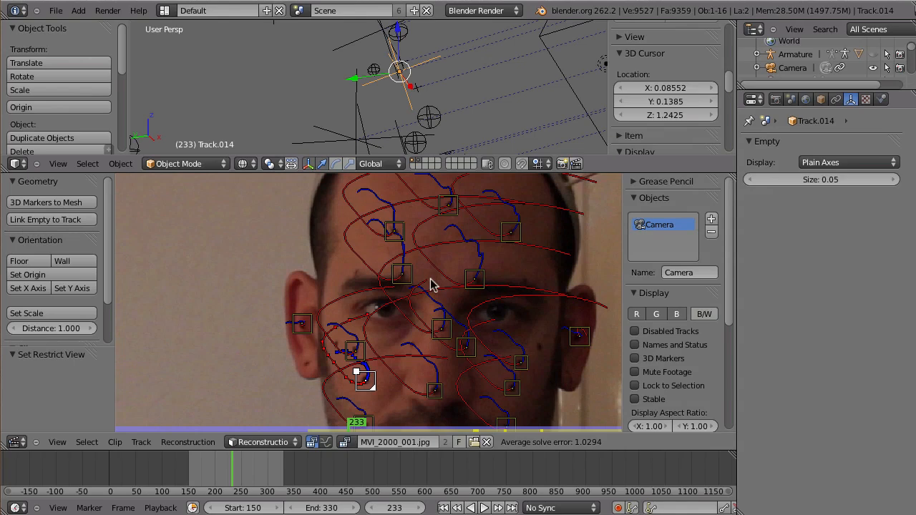
mouse_move(507, 303)
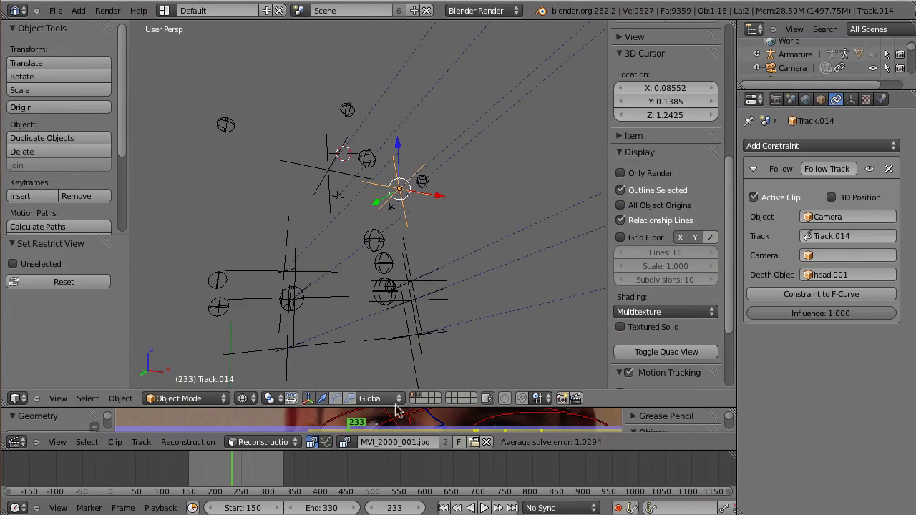
mouse_move(319, 311)
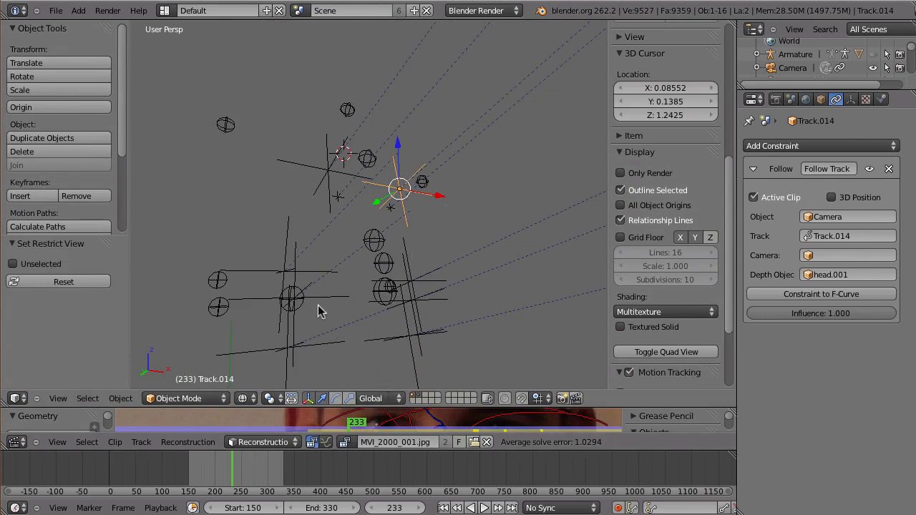
mouse_move(379, 232)
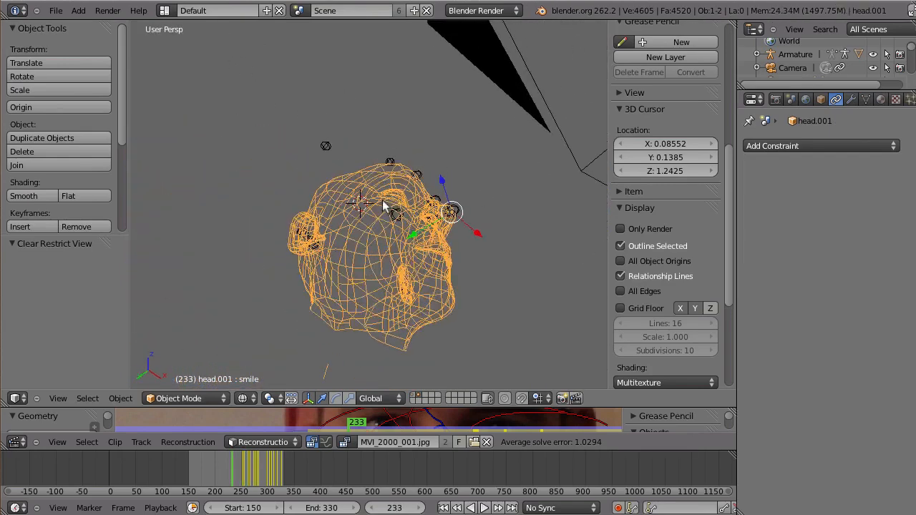
- Select the head.001 model and show it in solid shading with the track spheres on its surface
left_click(496, 507)
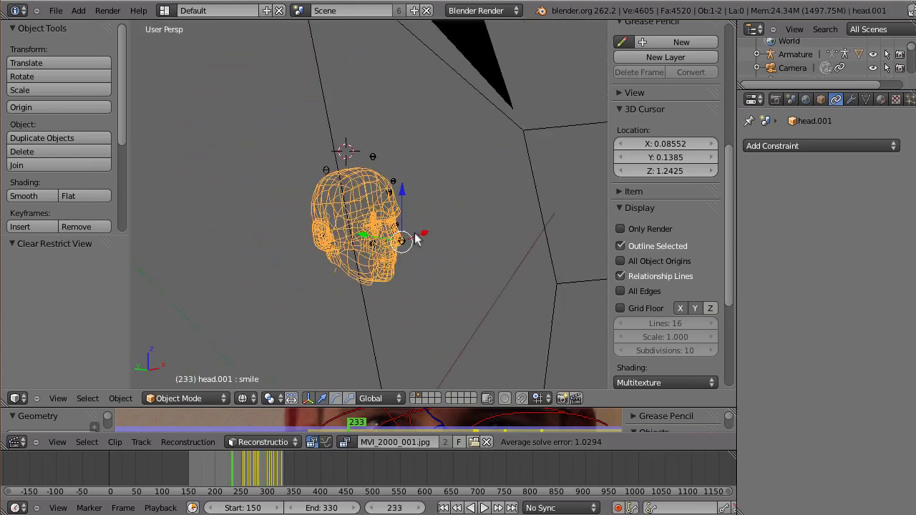
left_click(483, 507)
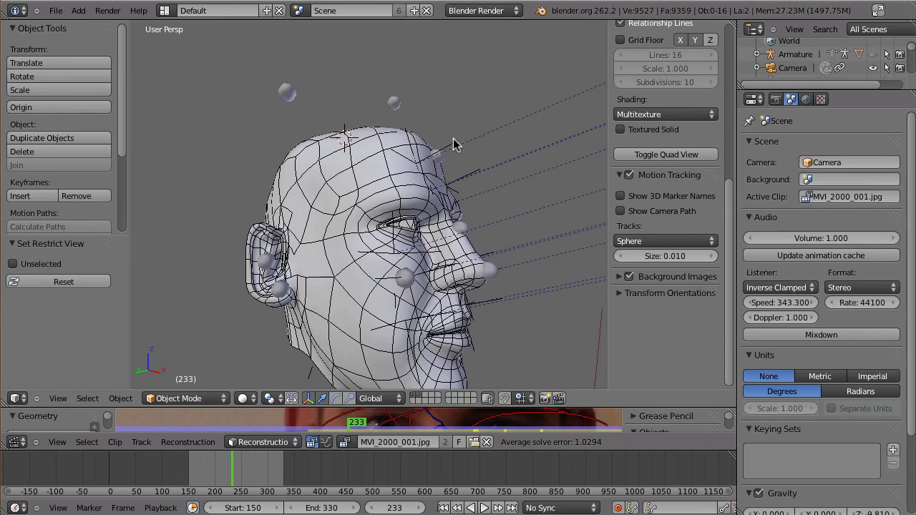
- Play the animation and view the head and track spheres through the solved camera over the footage
left_click(415, 163)
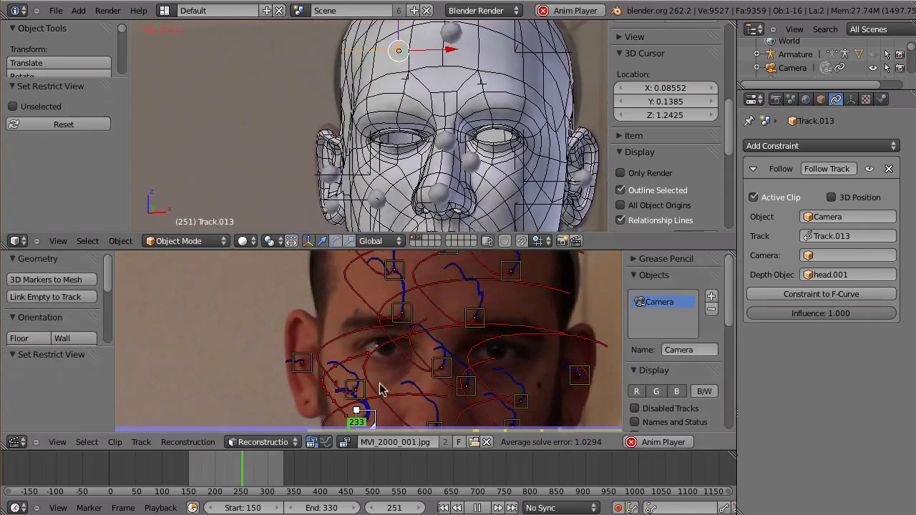
left_click(477, 508)
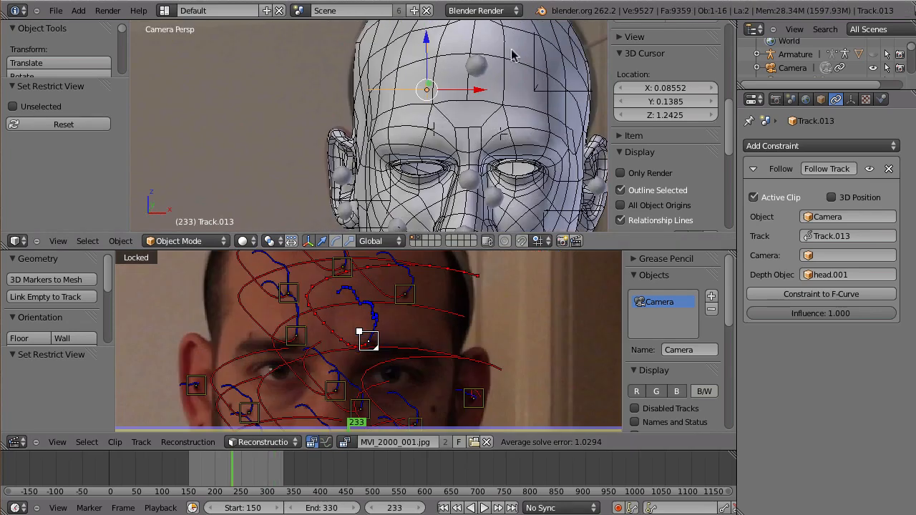
mouse_move(436, 114)
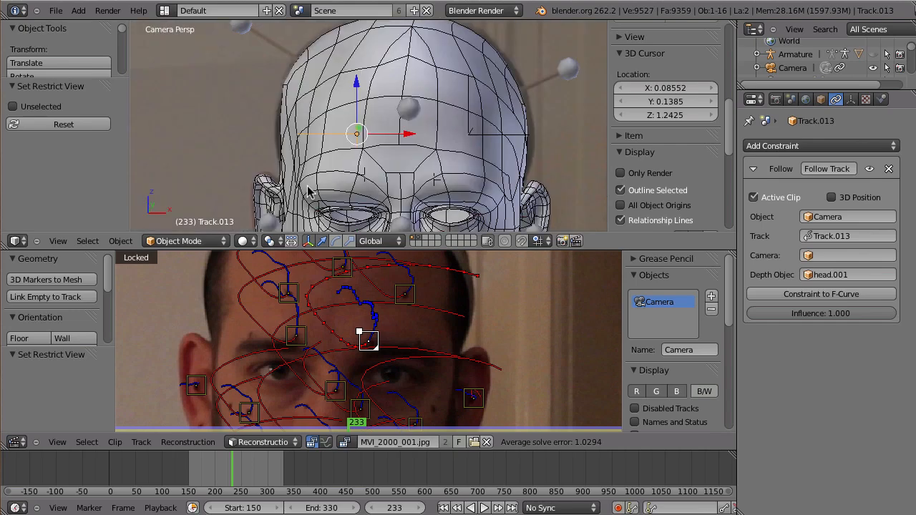
mouse_move(361, 186)
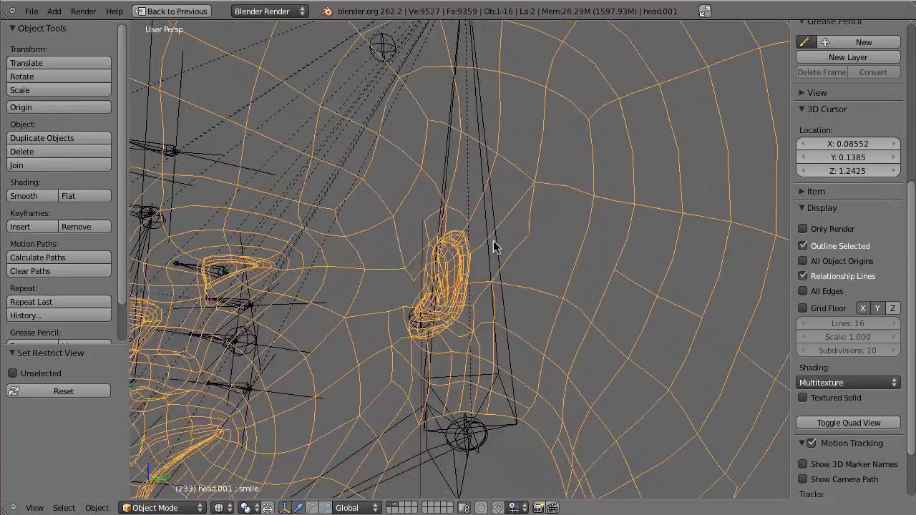
- Give the bone a Copy Location constraint on its Track empty with X, Y and Z enabled
left_click(155, 508)
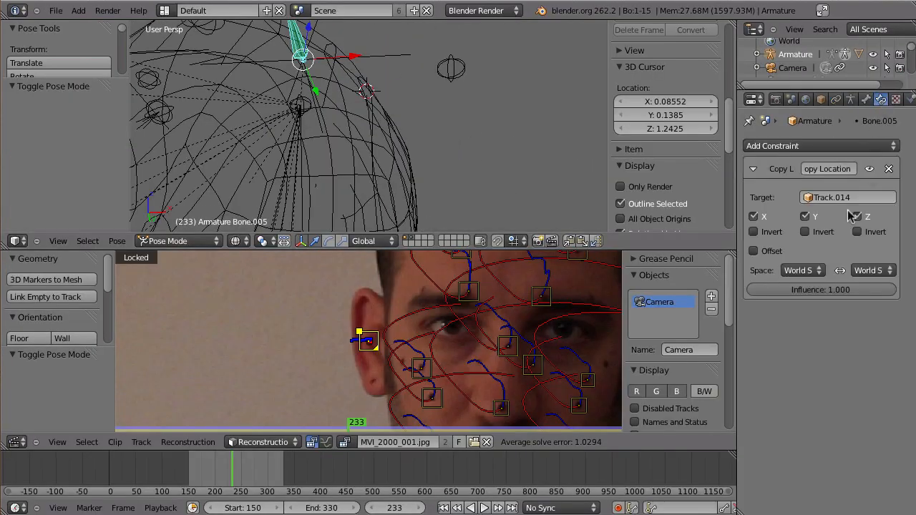
left_click(857, 215)
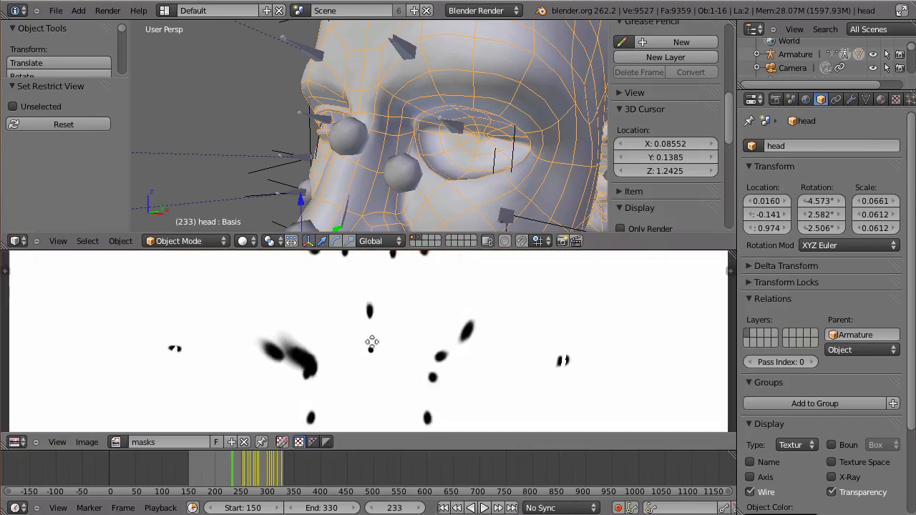
- Leave edit mode, set viewport shading to Texture so the head shows the mask spots, then go to Compositing
key("Tab")
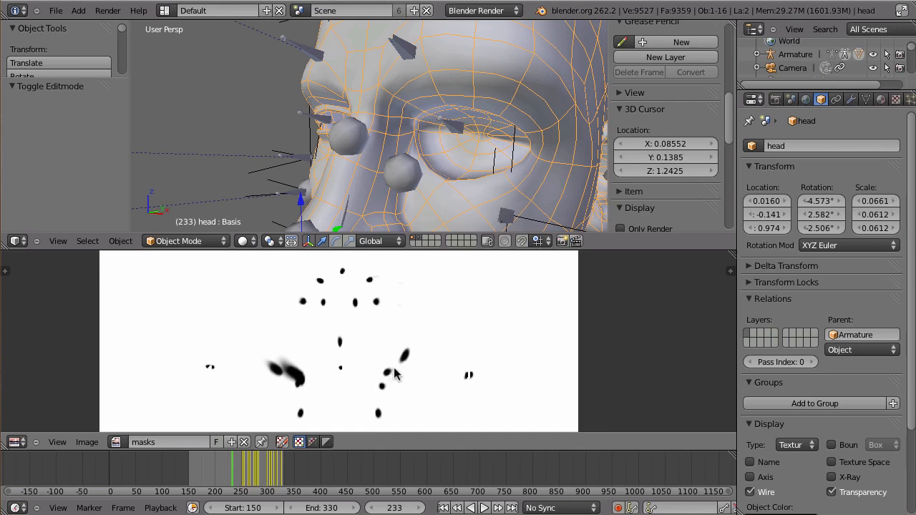
mouse_move(460, 133)
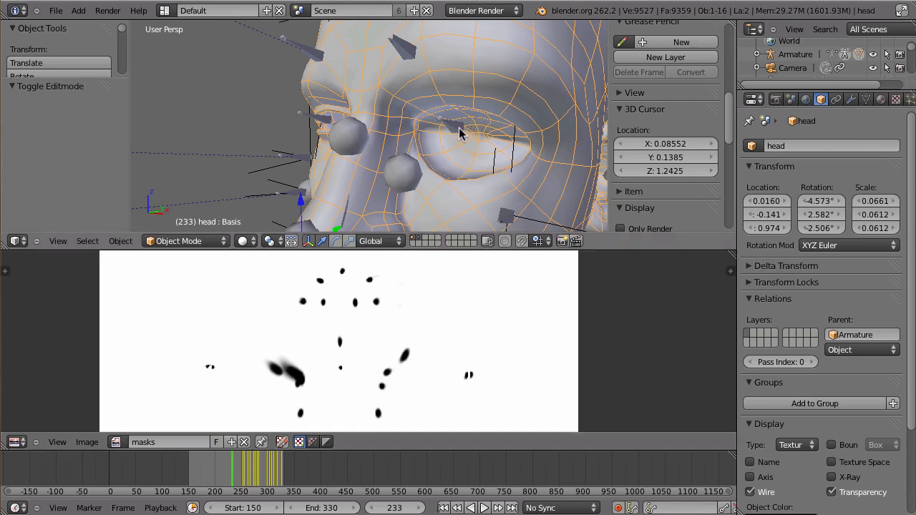
mouse_move(480, 159)
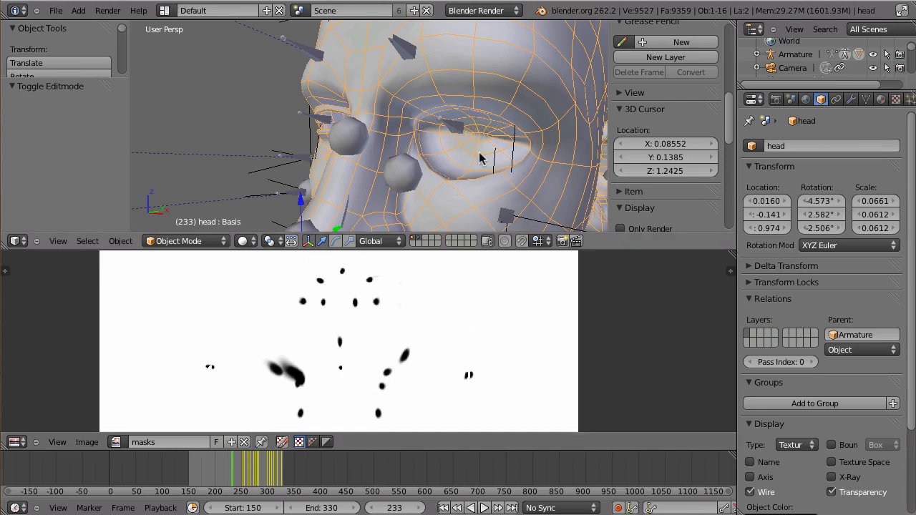
mouse_move(424, 144)
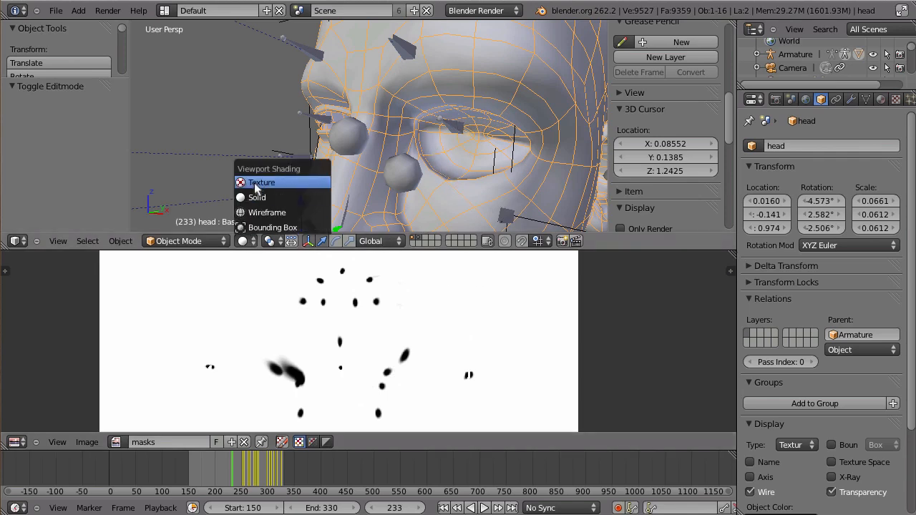
left_click(266, 211)
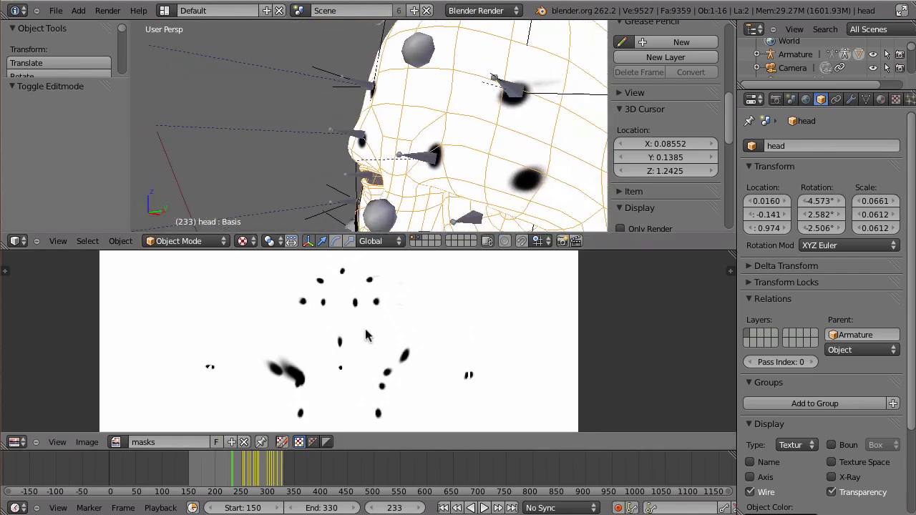
left_click(217, 10)
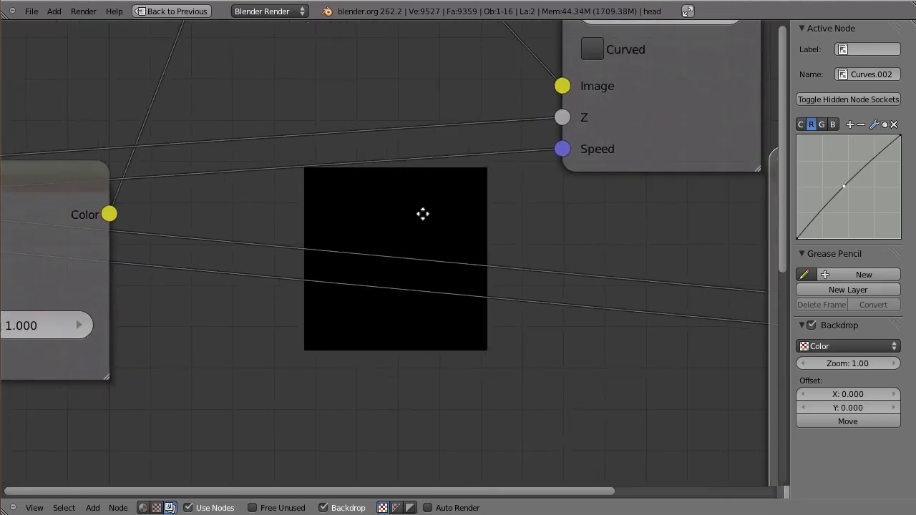
- Zoom out in the Node Editor to see the Movie Clip node chain feeding the backdrop footage
scroll("down", 3)
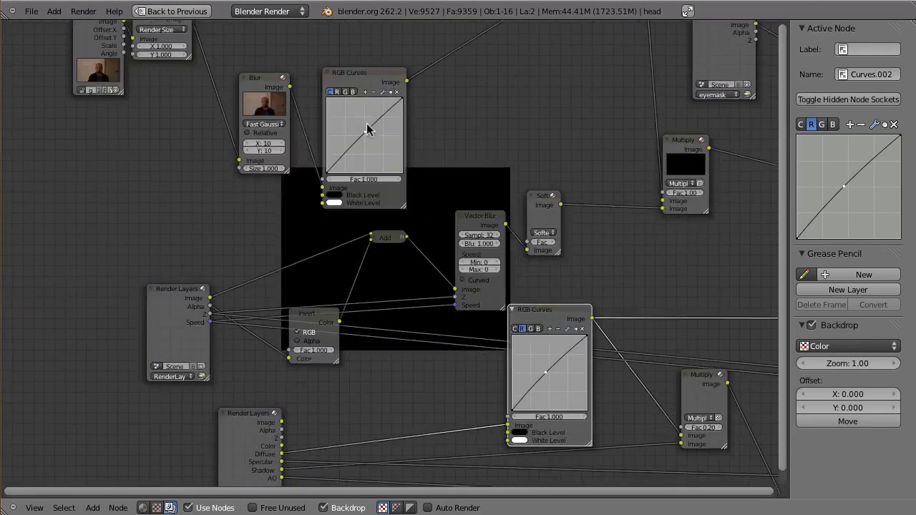
scroll("down", 3)
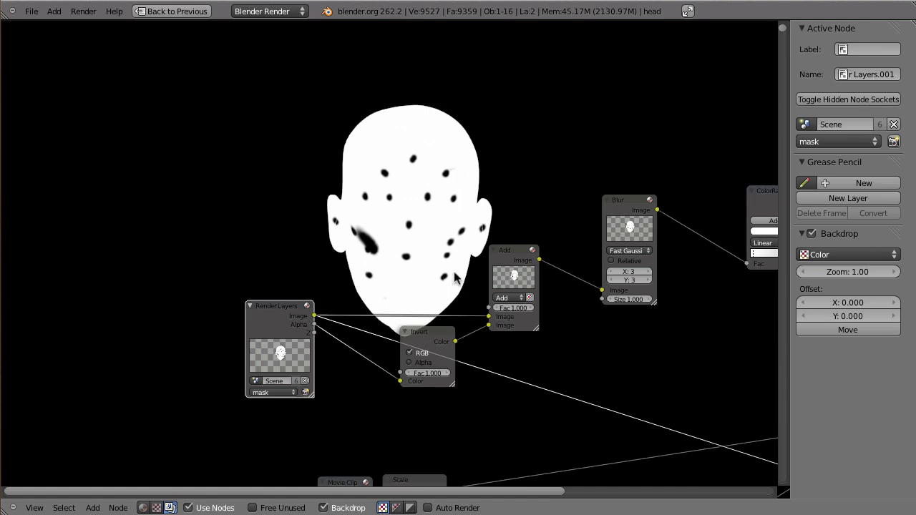
mouse_move(320, 248)
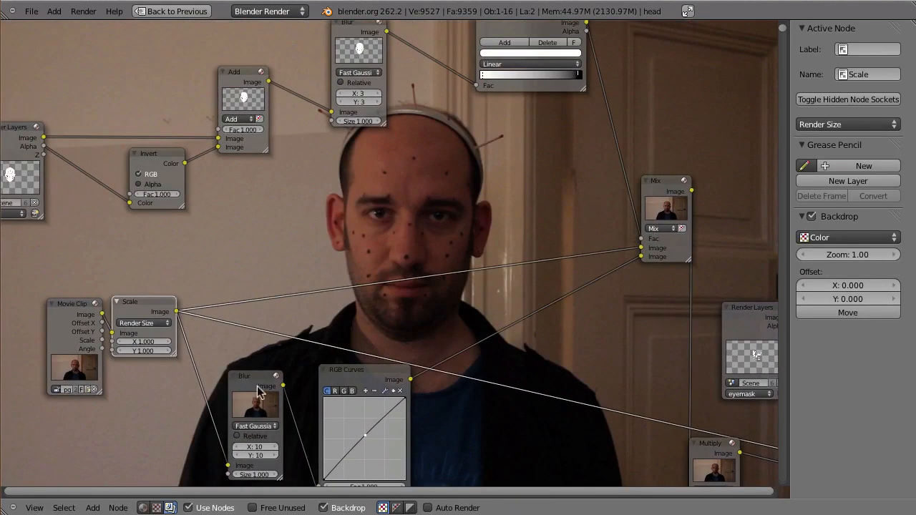
- Inspect the eyemask Render Layers node and return to the Compositing layout with the textured head preview
left_click(256, 376)
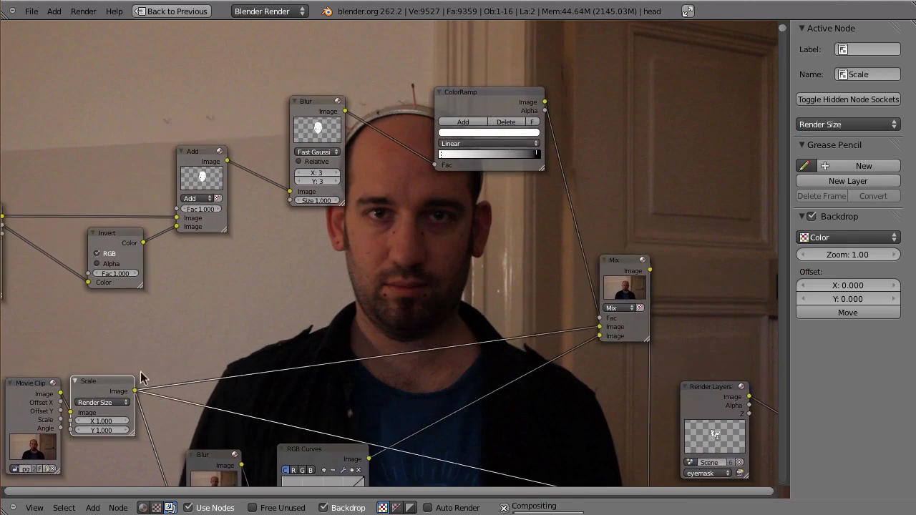
mouse_move(120, 388)
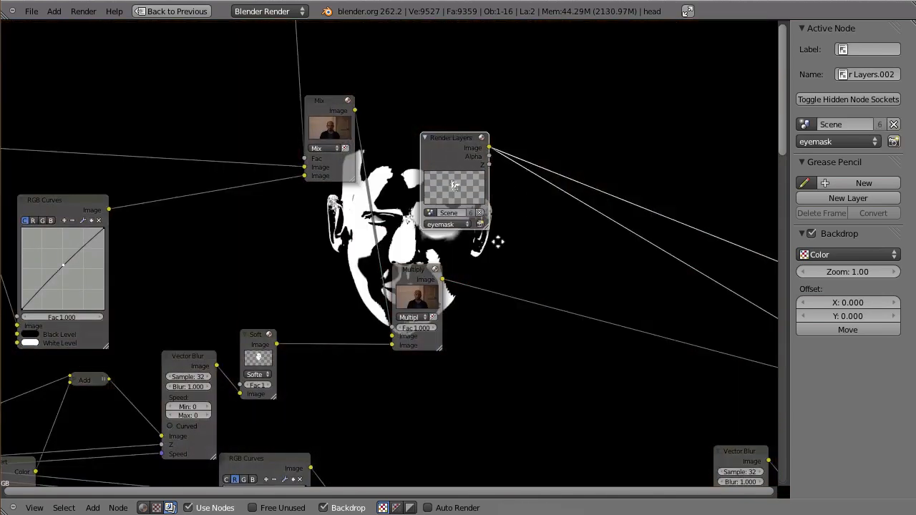
scroll("down", 3)
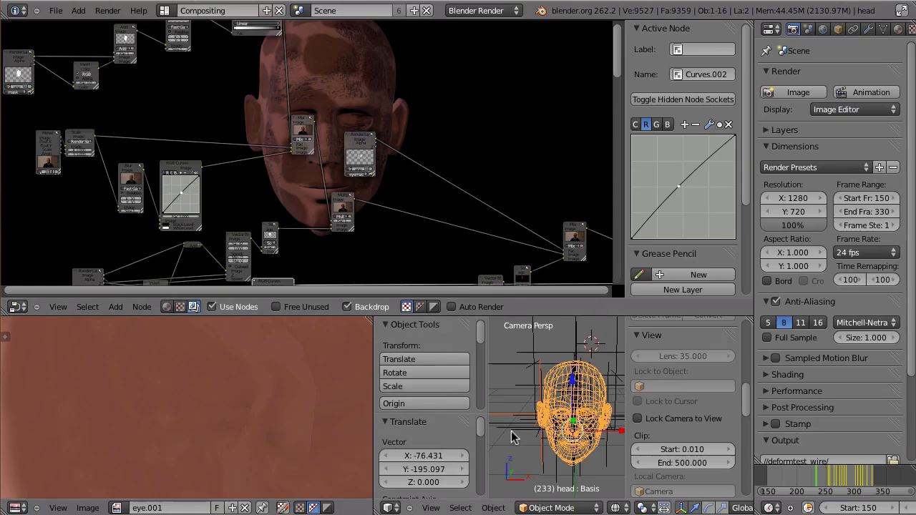
- Switch the screen layout from Compositing to Default showing head.001 and the masks image
left_click(217, 10)
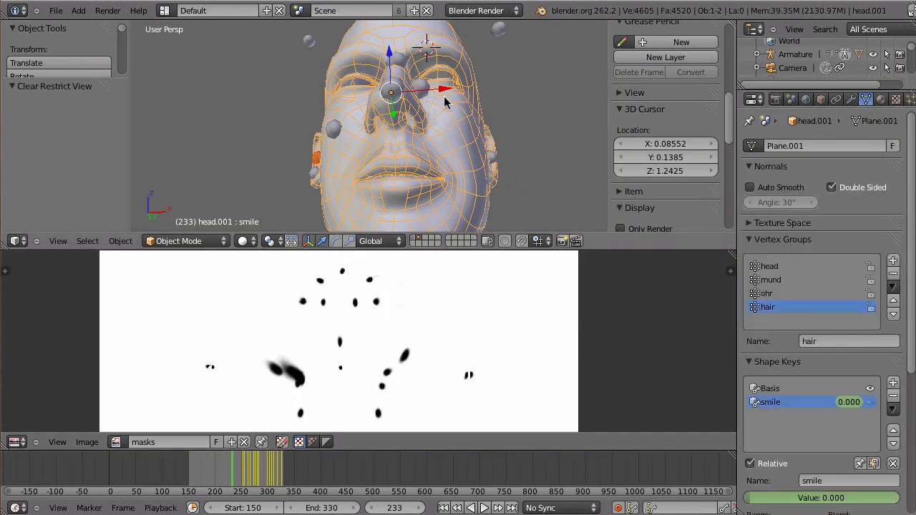
mouse_move(458, 160)
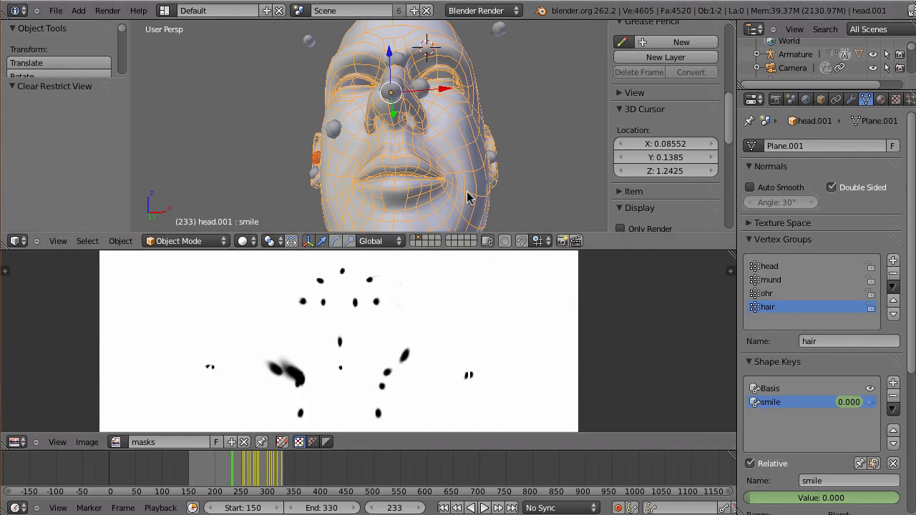
mouse_move(517, 180)
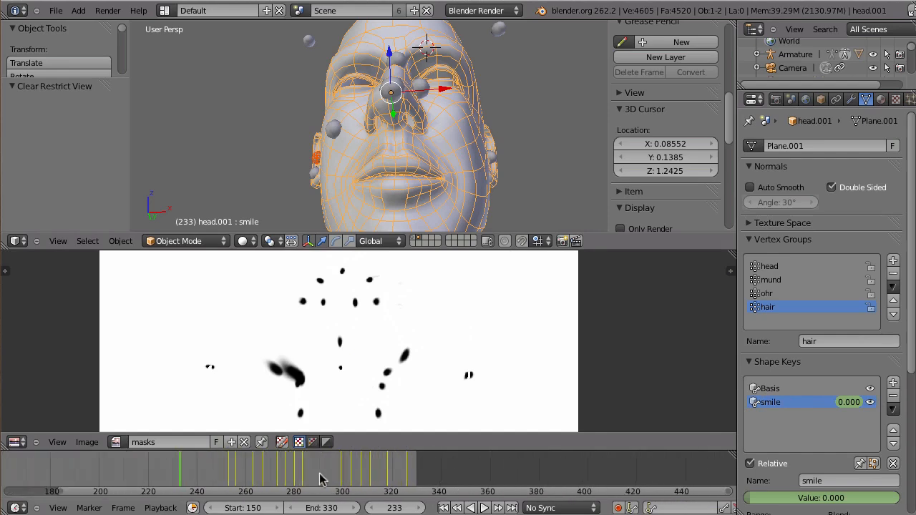
- Select the Basis and smile shape keys and scrub to frames around 279 and 312 to watch the smile grow
left_click(777, 388)
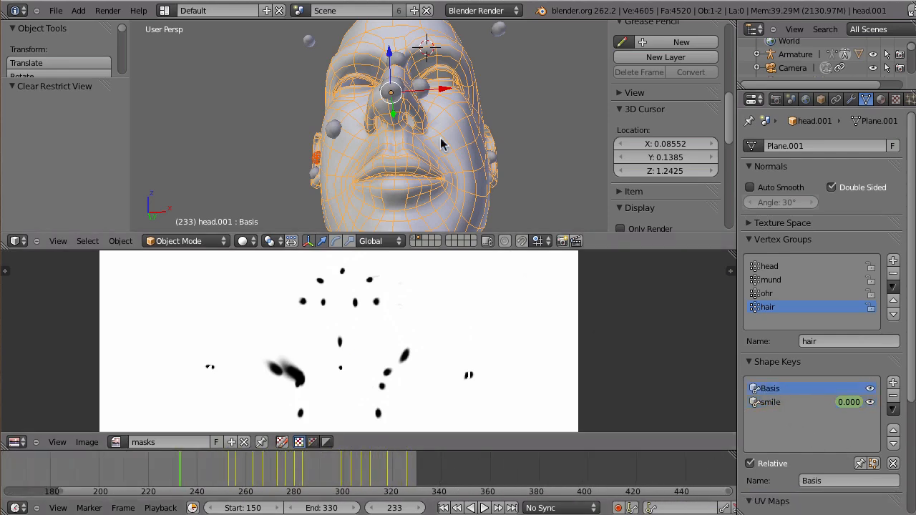
mouse_move(773, 408)
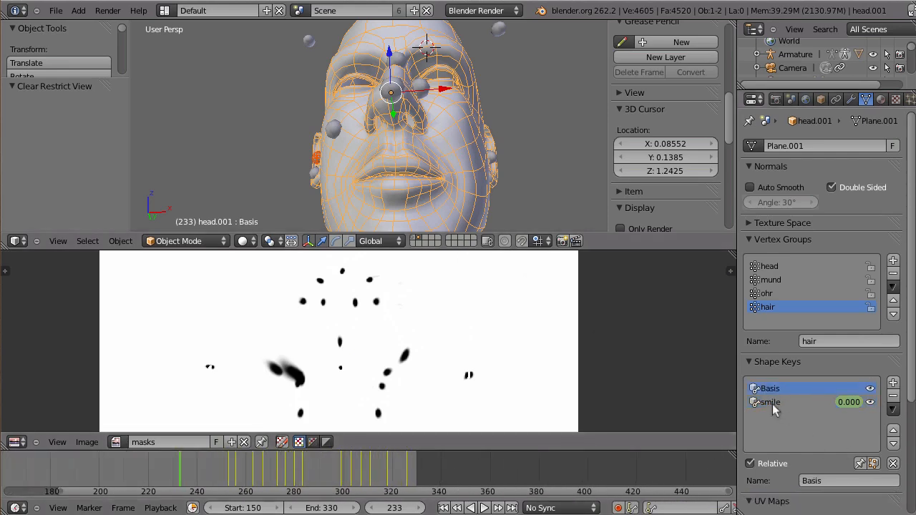
left_click(769, 402)
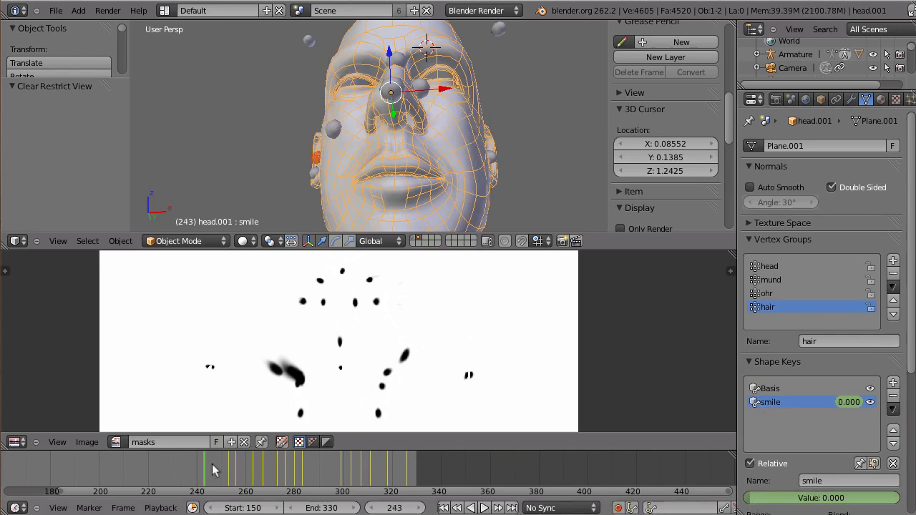
left_click(337, 469)
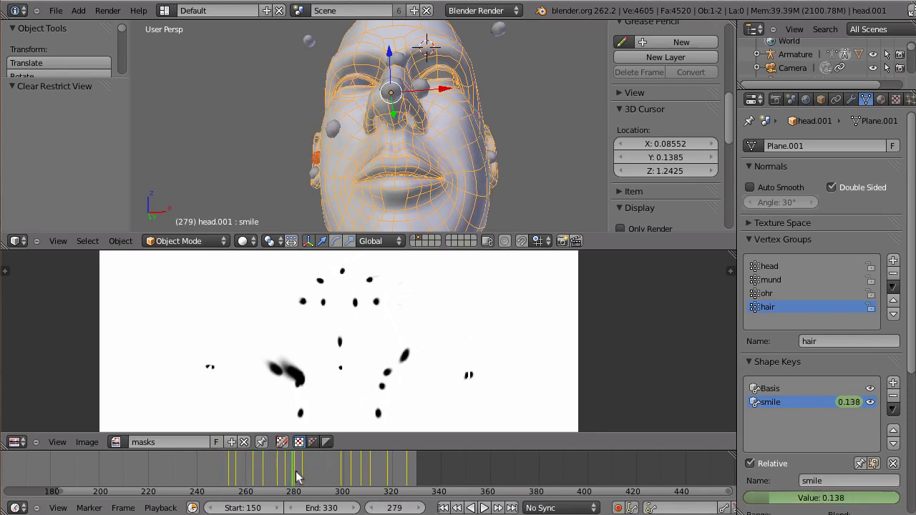
left_click(375, 472)
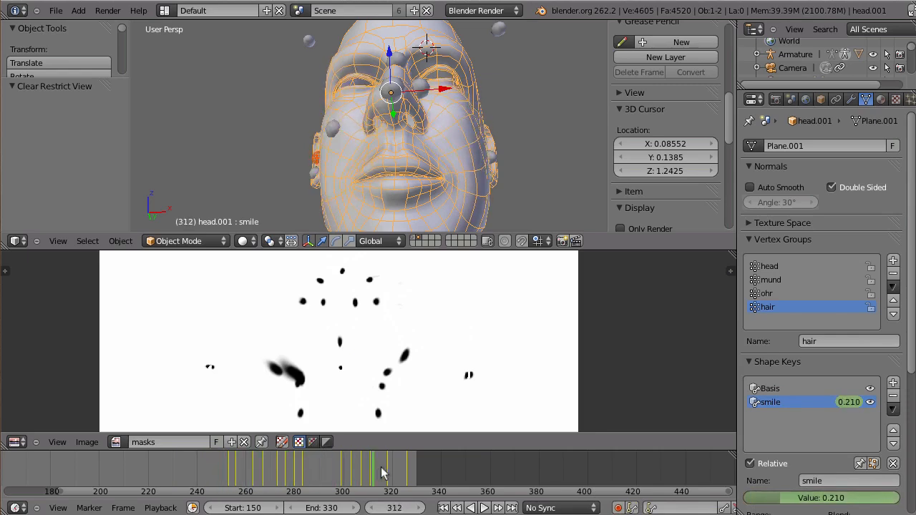
left_click(365, 465)
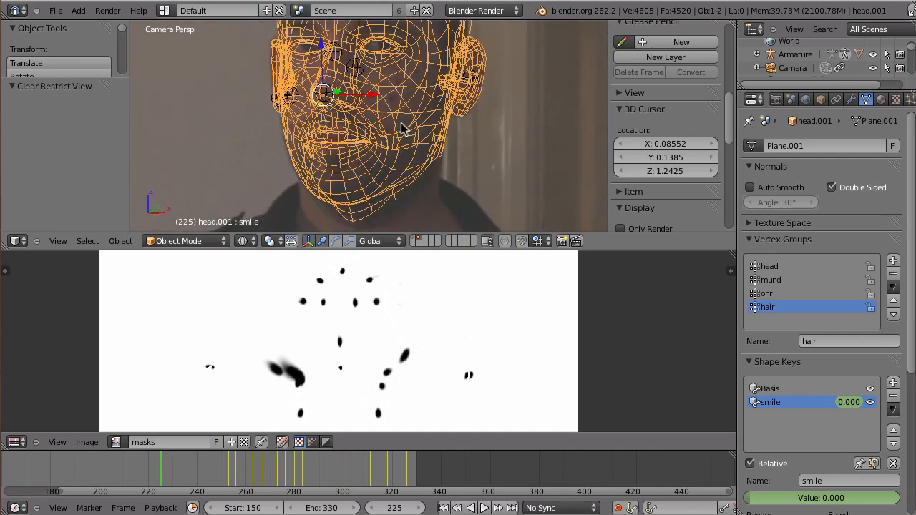
- Deselect the head mesh and view it as wireframe through the solved camera over the footage
left_click(245, 465)
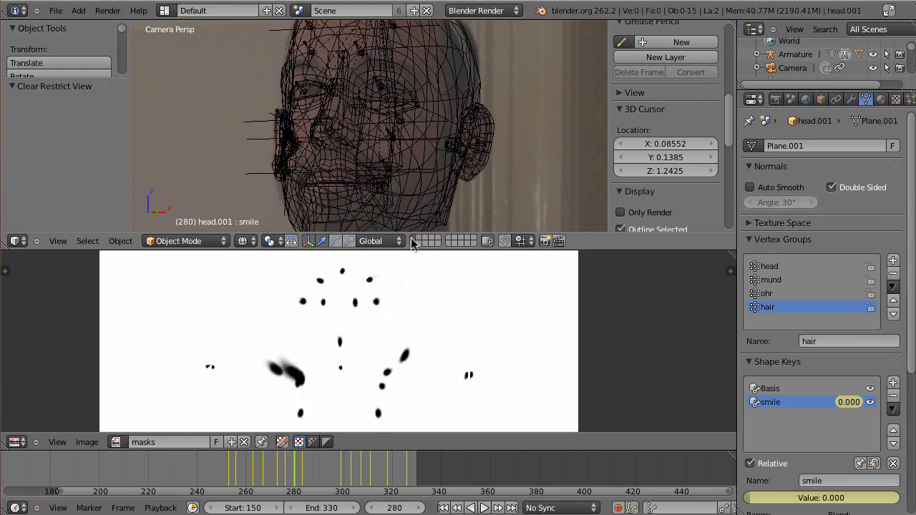
left_click(483, 507)
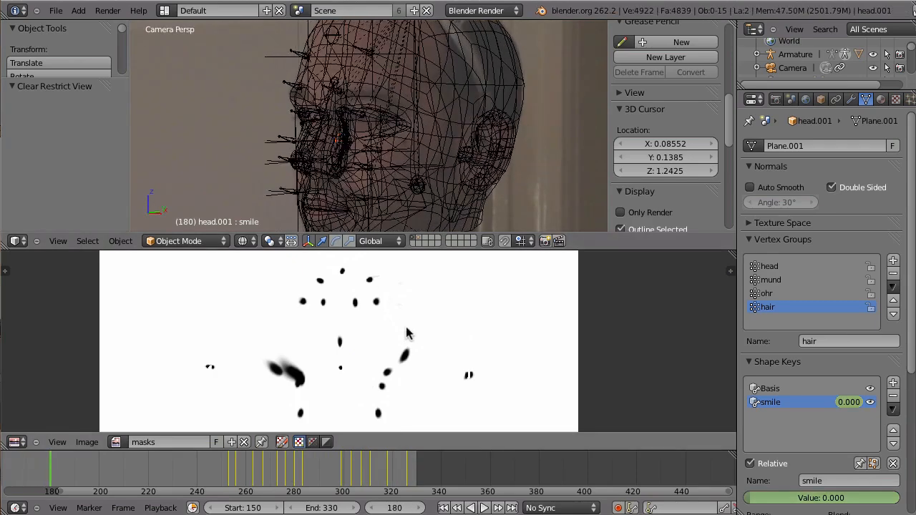
mouse_move(364, 359)
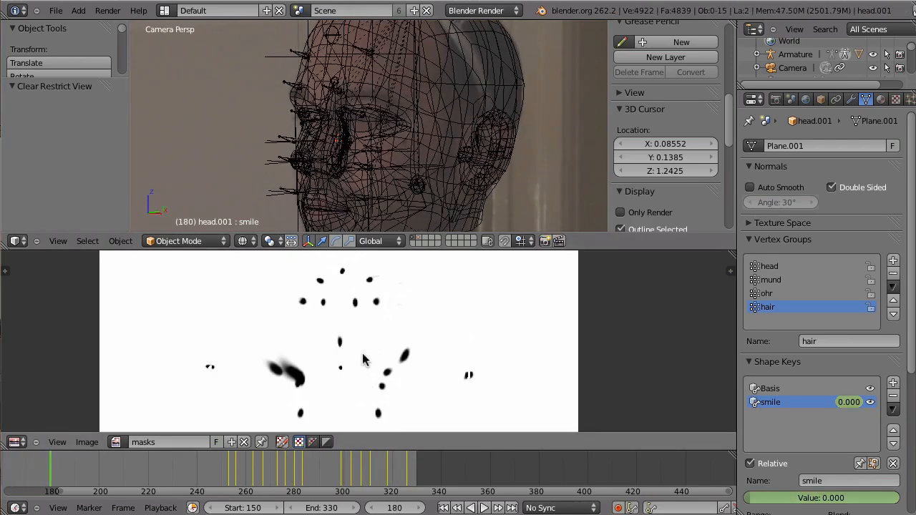
- Switch the Properties editor to the Render settings listing the RenderLayer, mask, eyemask and eye layers
left_click(775, 99)
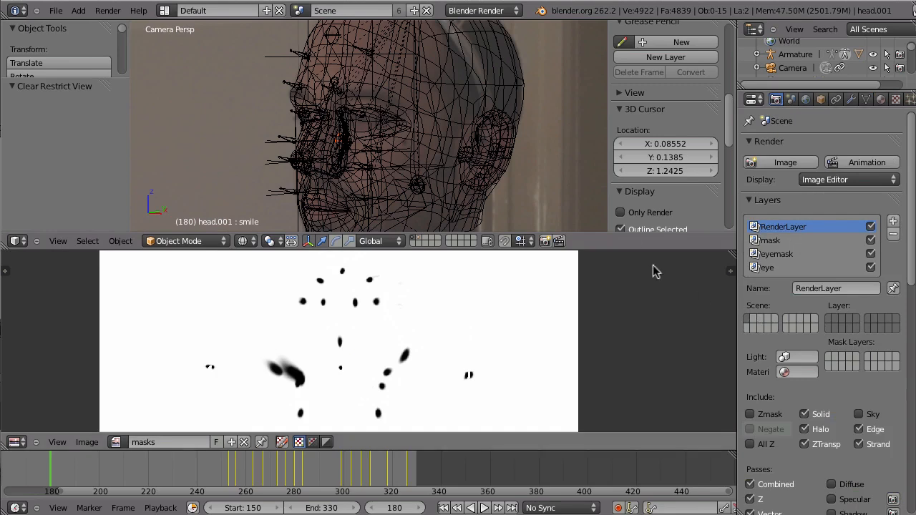
mouse_move(367, 170)
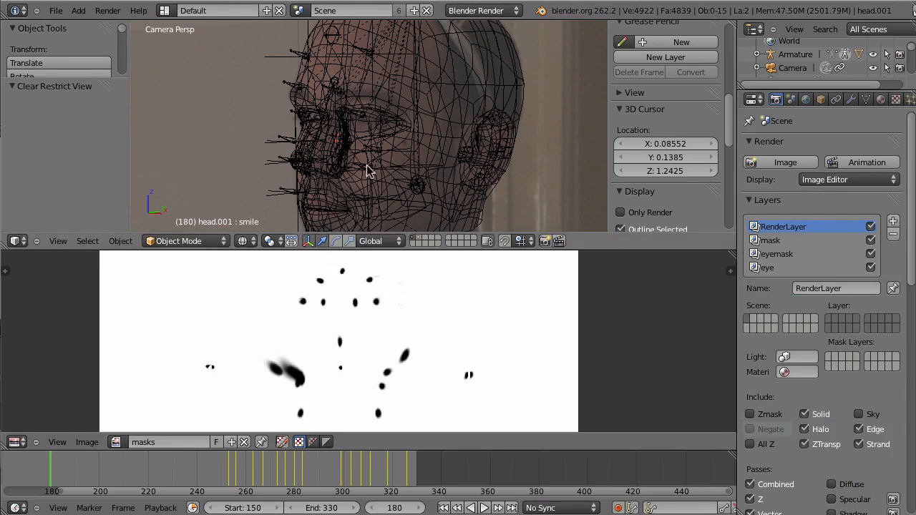
mouse_move(526, 156)
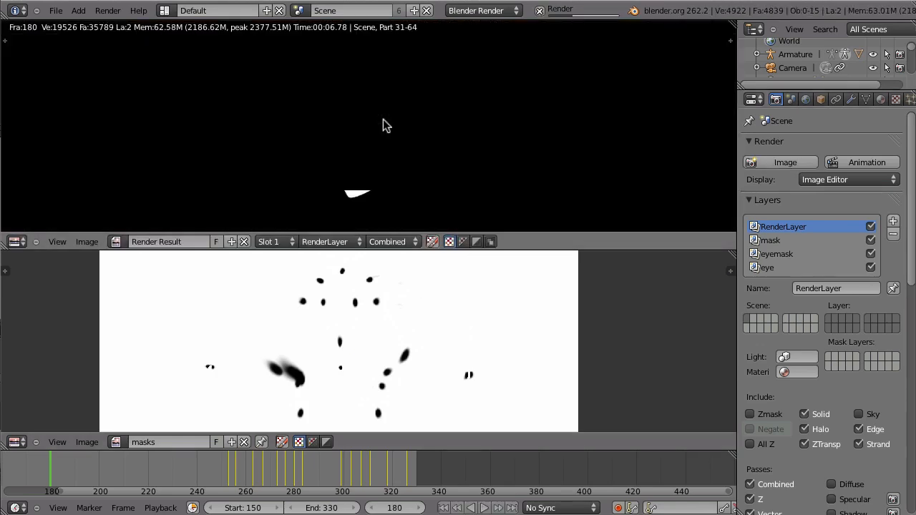
- Show the Composite result of frame 180: the man's face covered in dirt over the footage
left_click(329, 241)
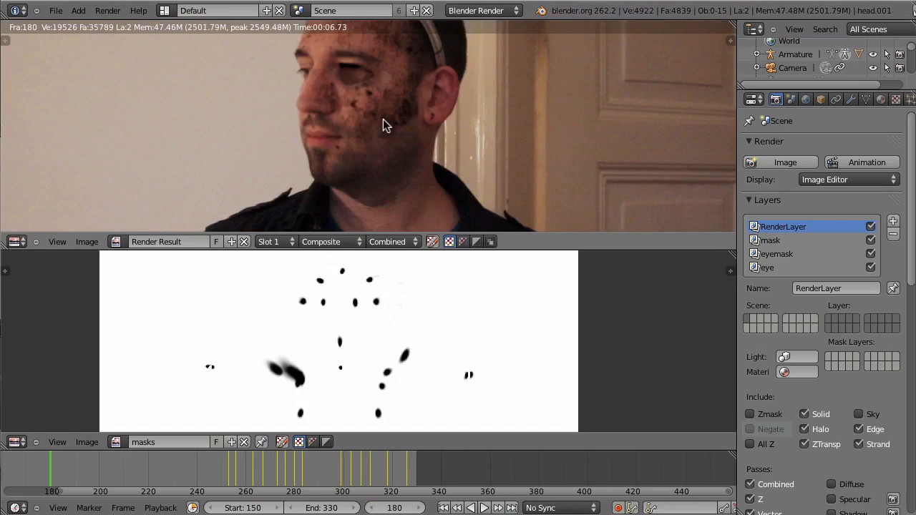
mouse_move(361, 75)
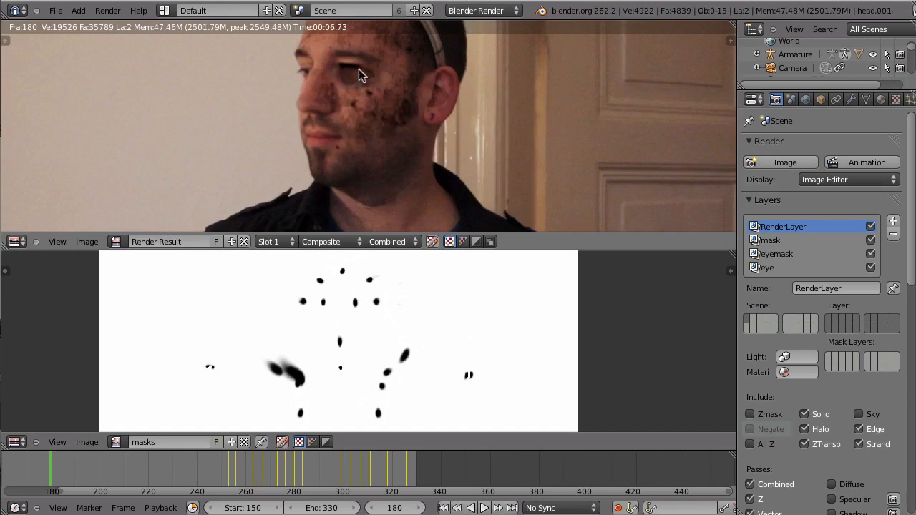
mouse_move(378, 166)
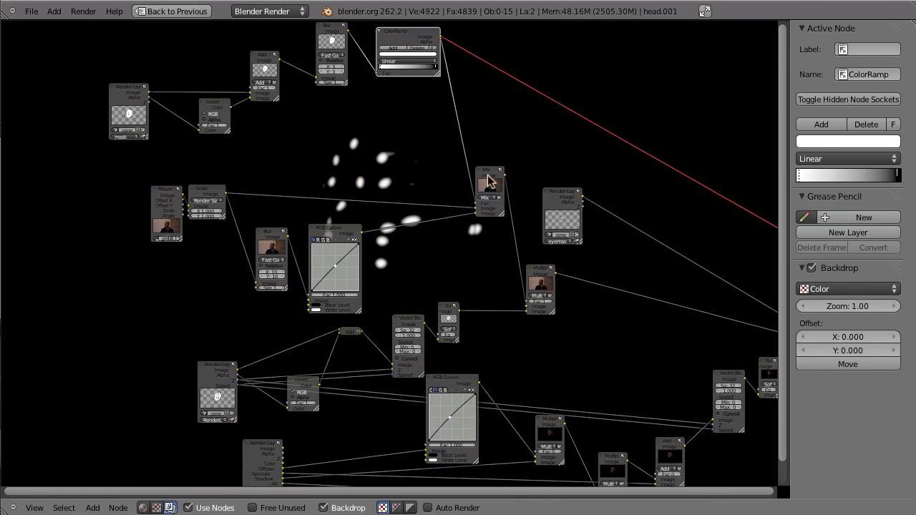
- Inspect the Mix node, then preview the eye Render Layers node as the compositor backdrop
left_click(490, 178)
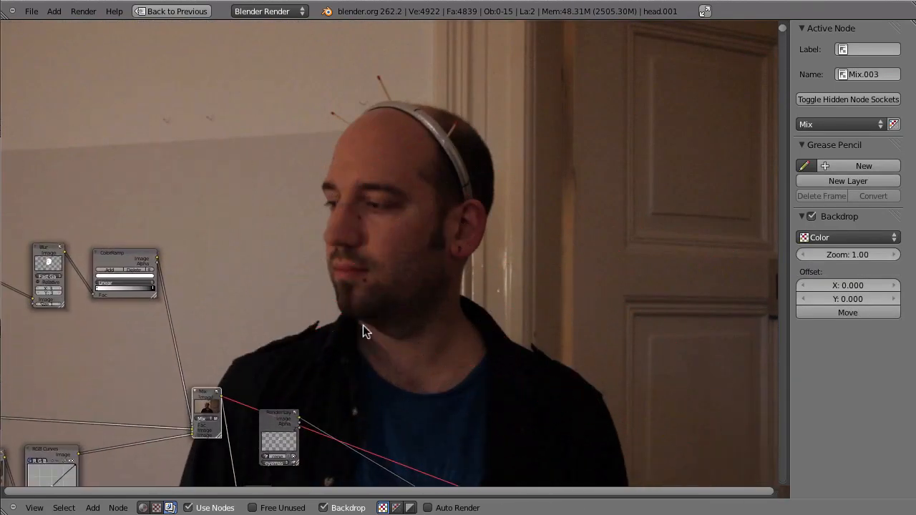
mouse_move(442, 152)
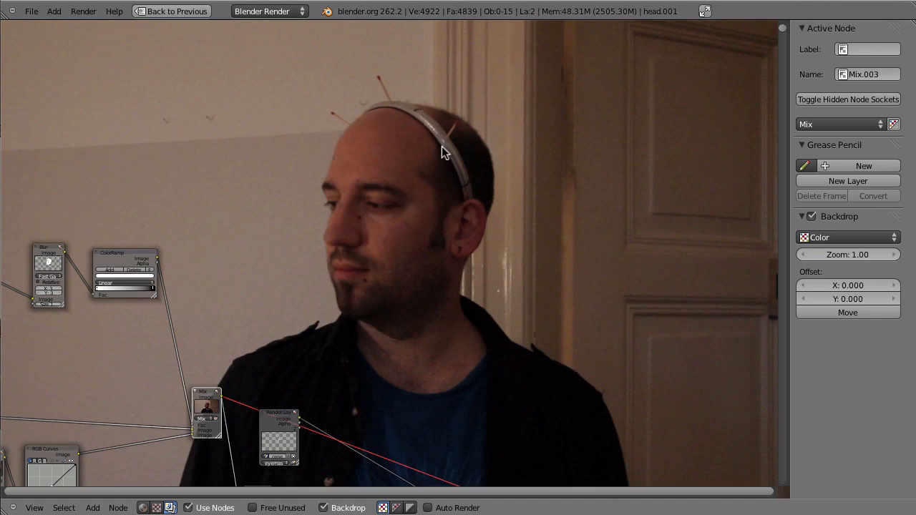
scroll("down", 3)
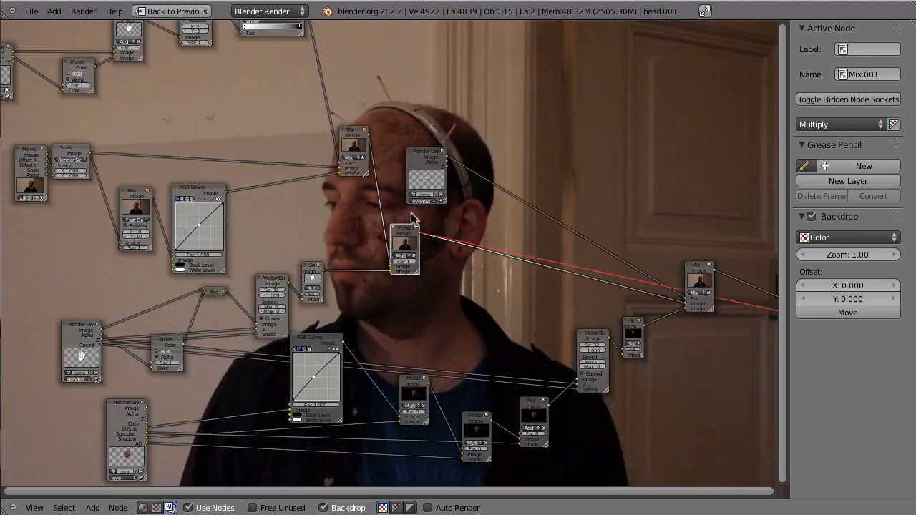
left_click_drag(411, 218, 454, 247)
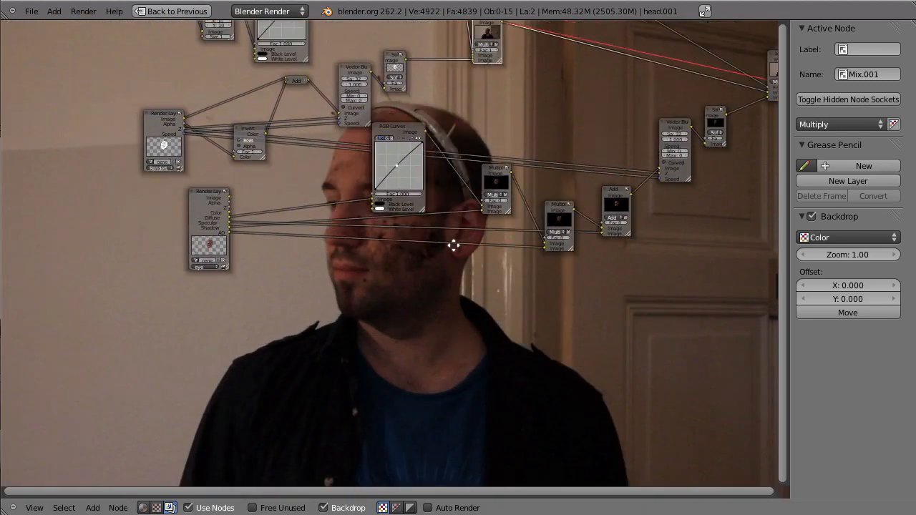
left_click(231, 265)
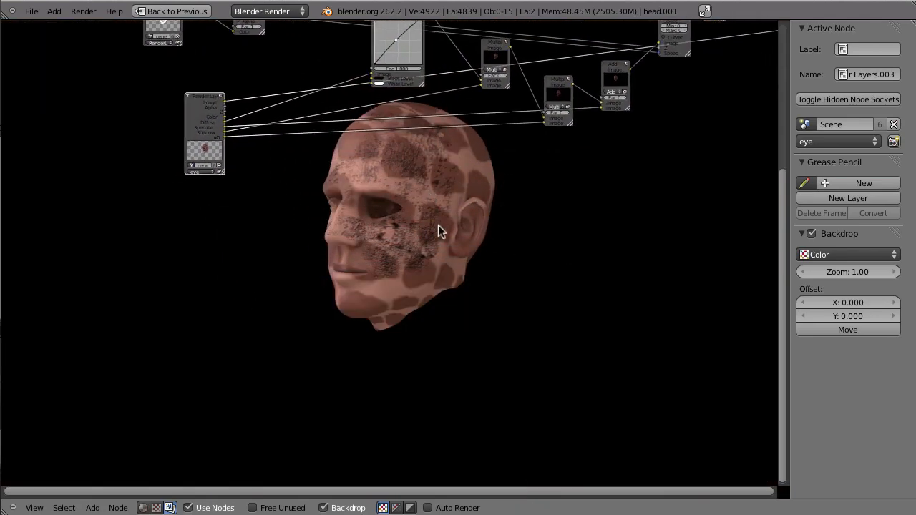
mouse_move(426, 256)
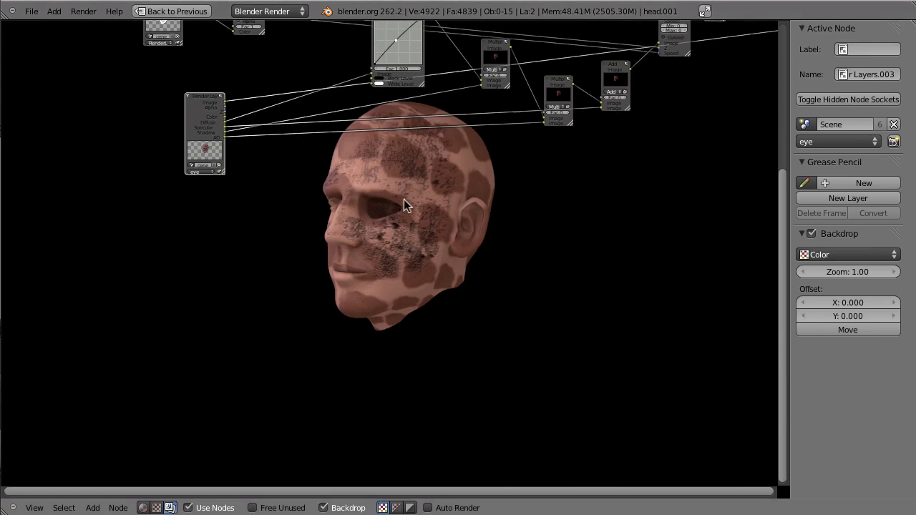
- Preview the Soften blur node so the softened textured head shows behind the nodes
left_click_drag(401, 208, 351, 186)
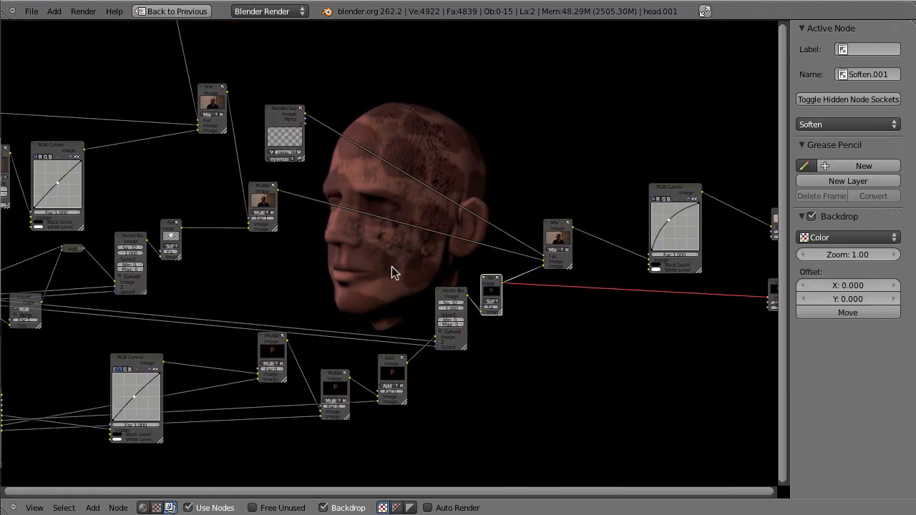
mouse_move(495, 212)
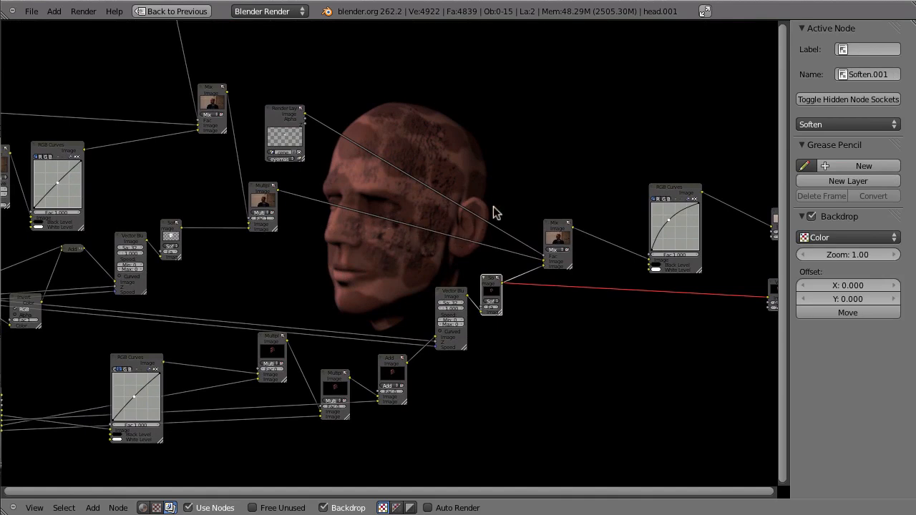
left_click(284, 132)
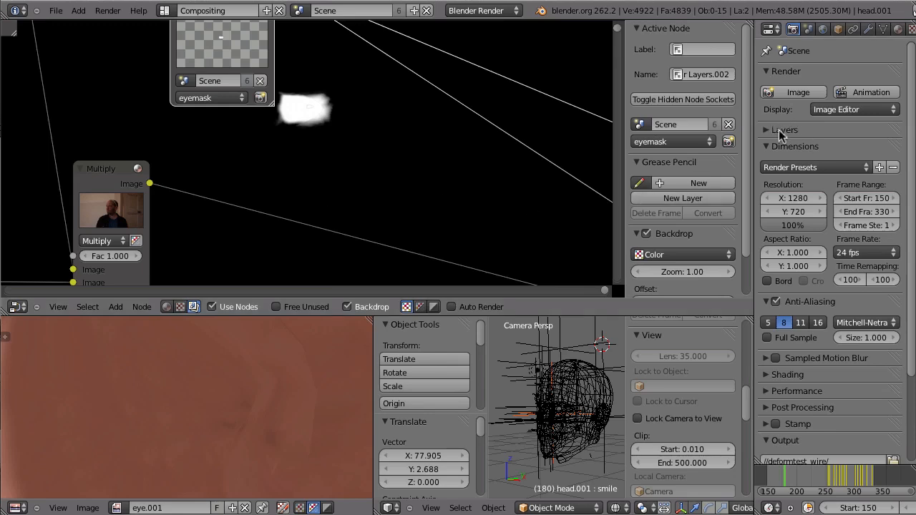
- Expand the Render Layers panel to show the eyemask layer's settings
left_click(766, 129)
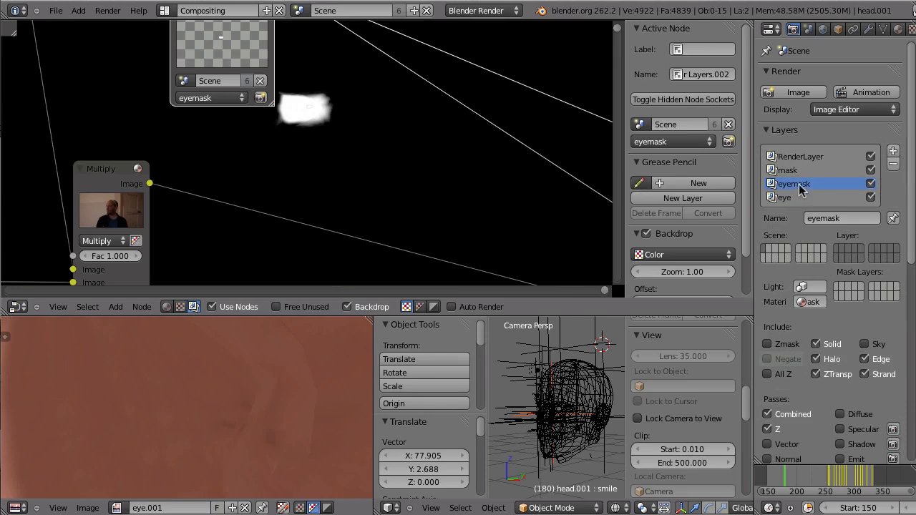
mouse_move(751, 306)
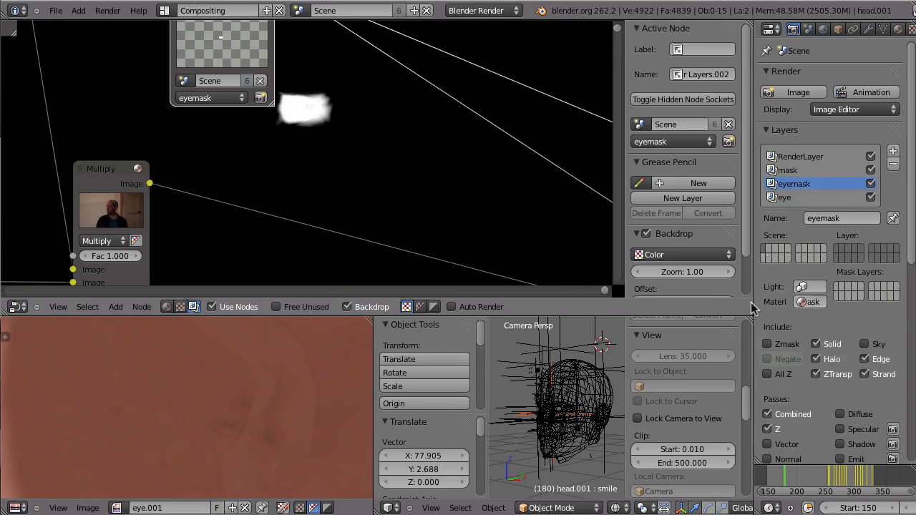
left_click(841, 29)
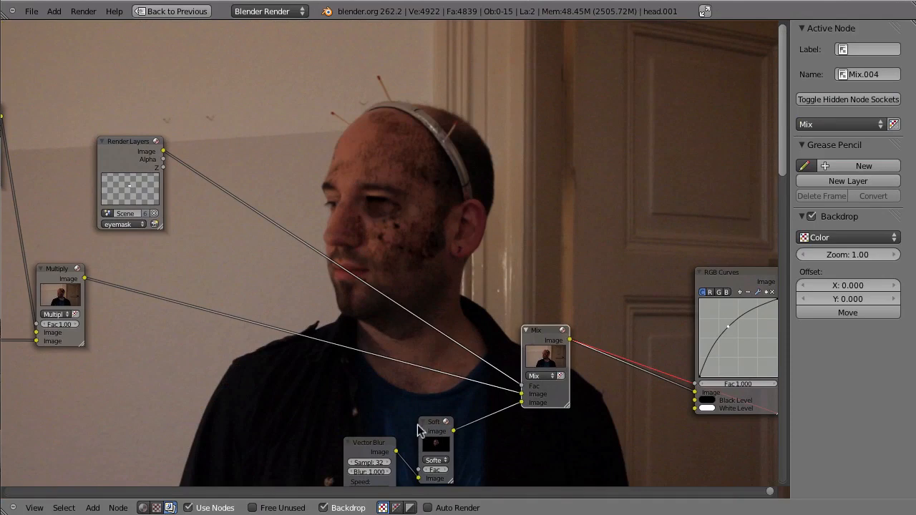
left_click(434, 421)
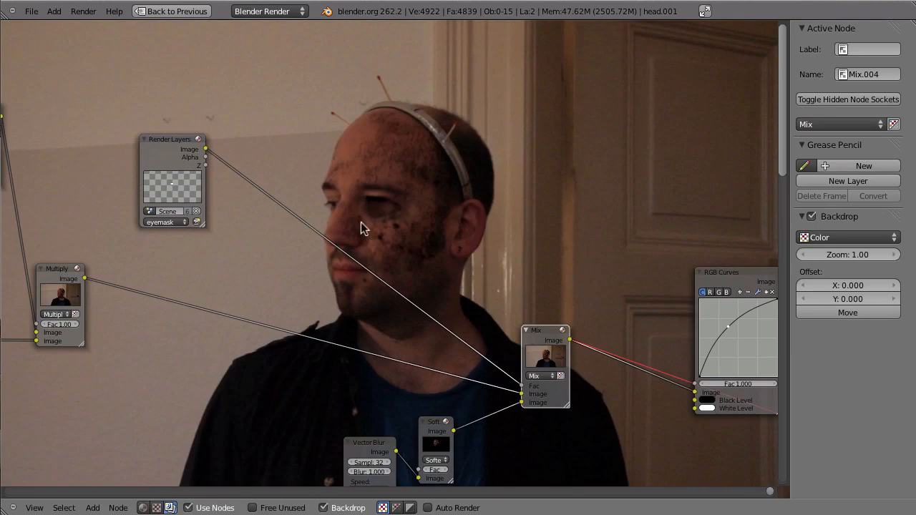
left_click_drag(358, 229, 375, 254)
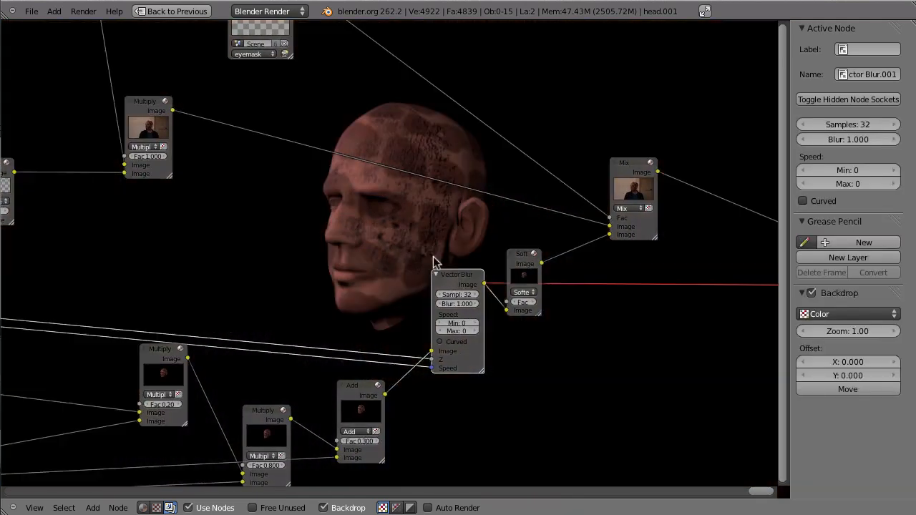
mouse_move(379, 222)
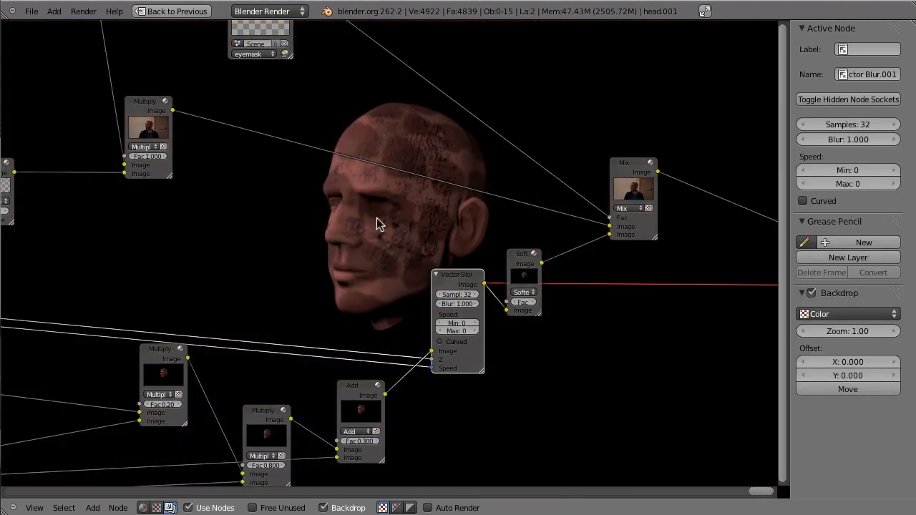
mouse_move(394, 222)
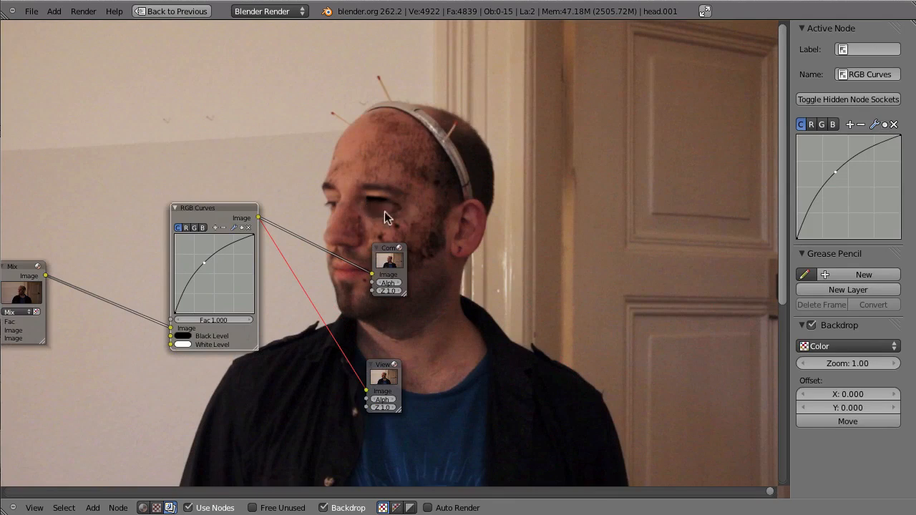
mouse_move(388, 226)
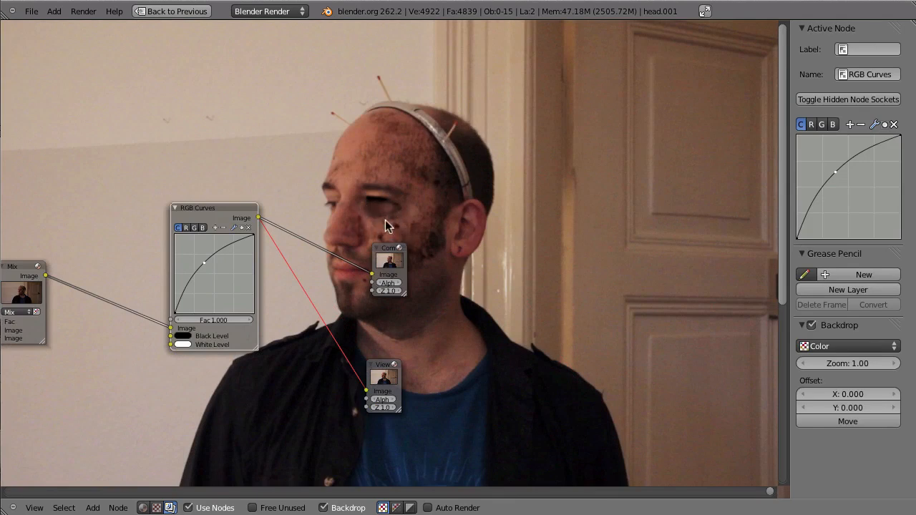
mouse_move(378, 249)
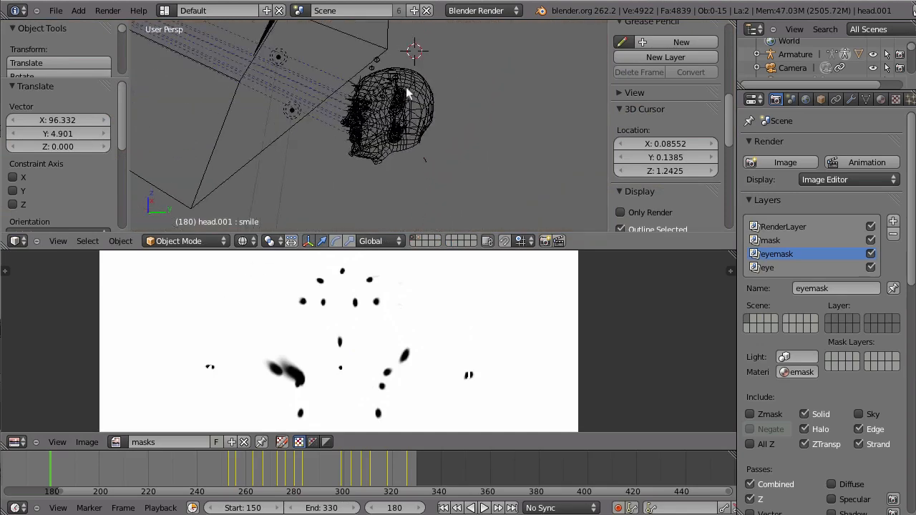
- Select the head mesh and switch the lower area to the Movie Clip Editor showing the tracked footage
left_click(387, 129)
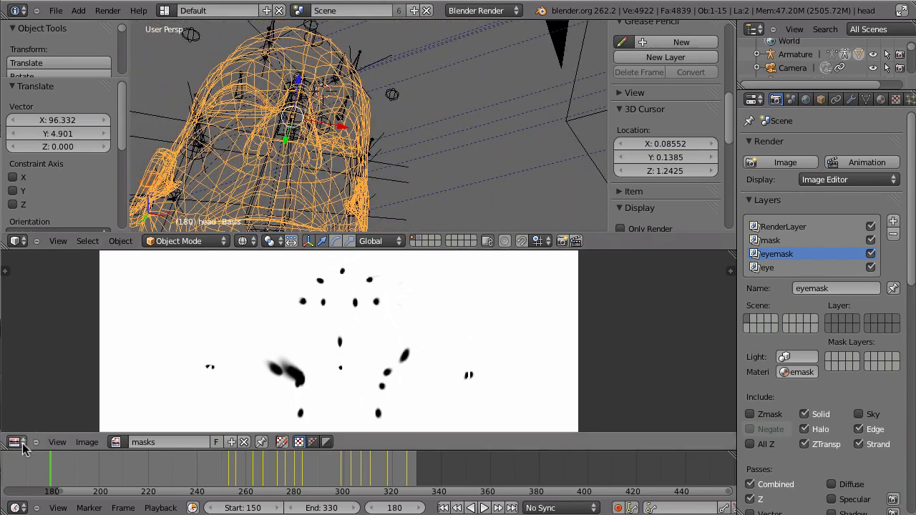
left_click(14, 442)
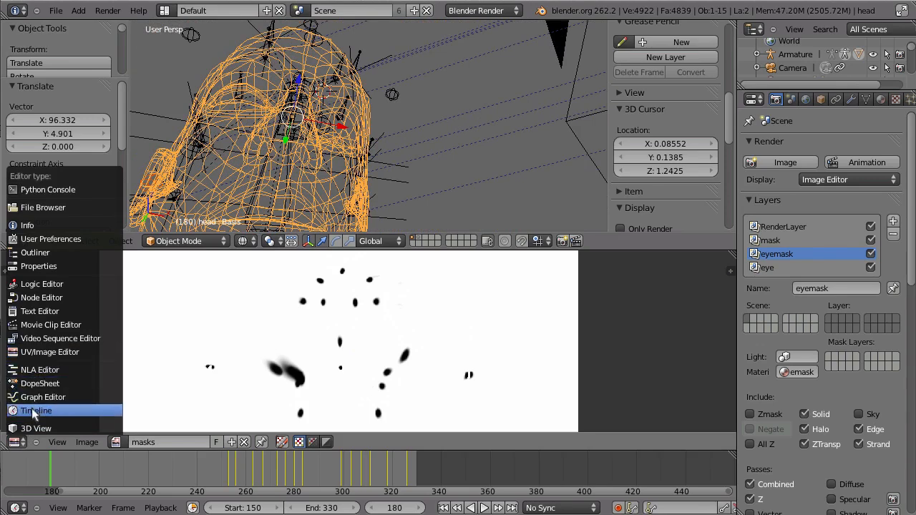
left_click(50, 324)
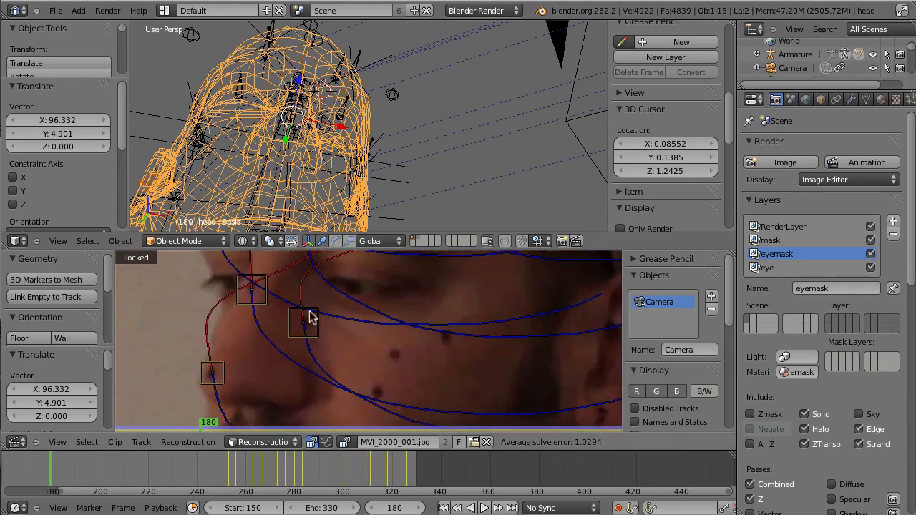
mouse_move(342, 329)
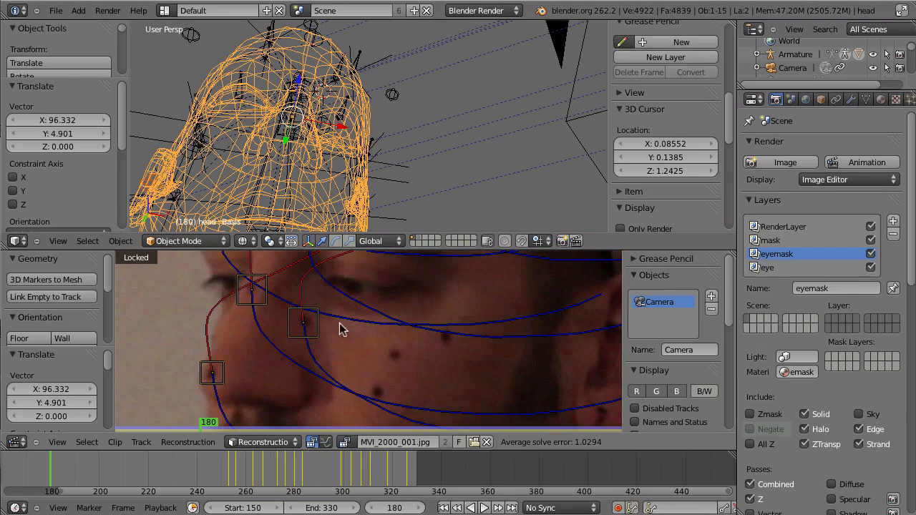
mouse_move(335, 318)
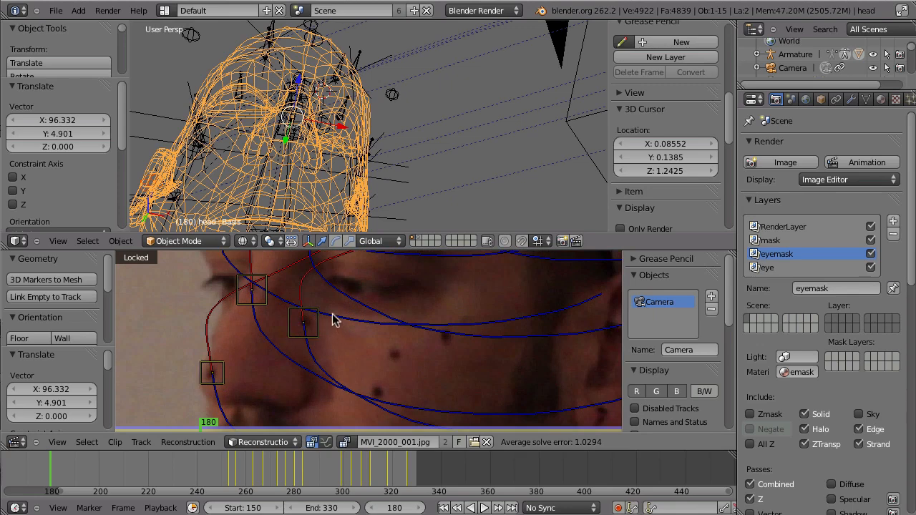